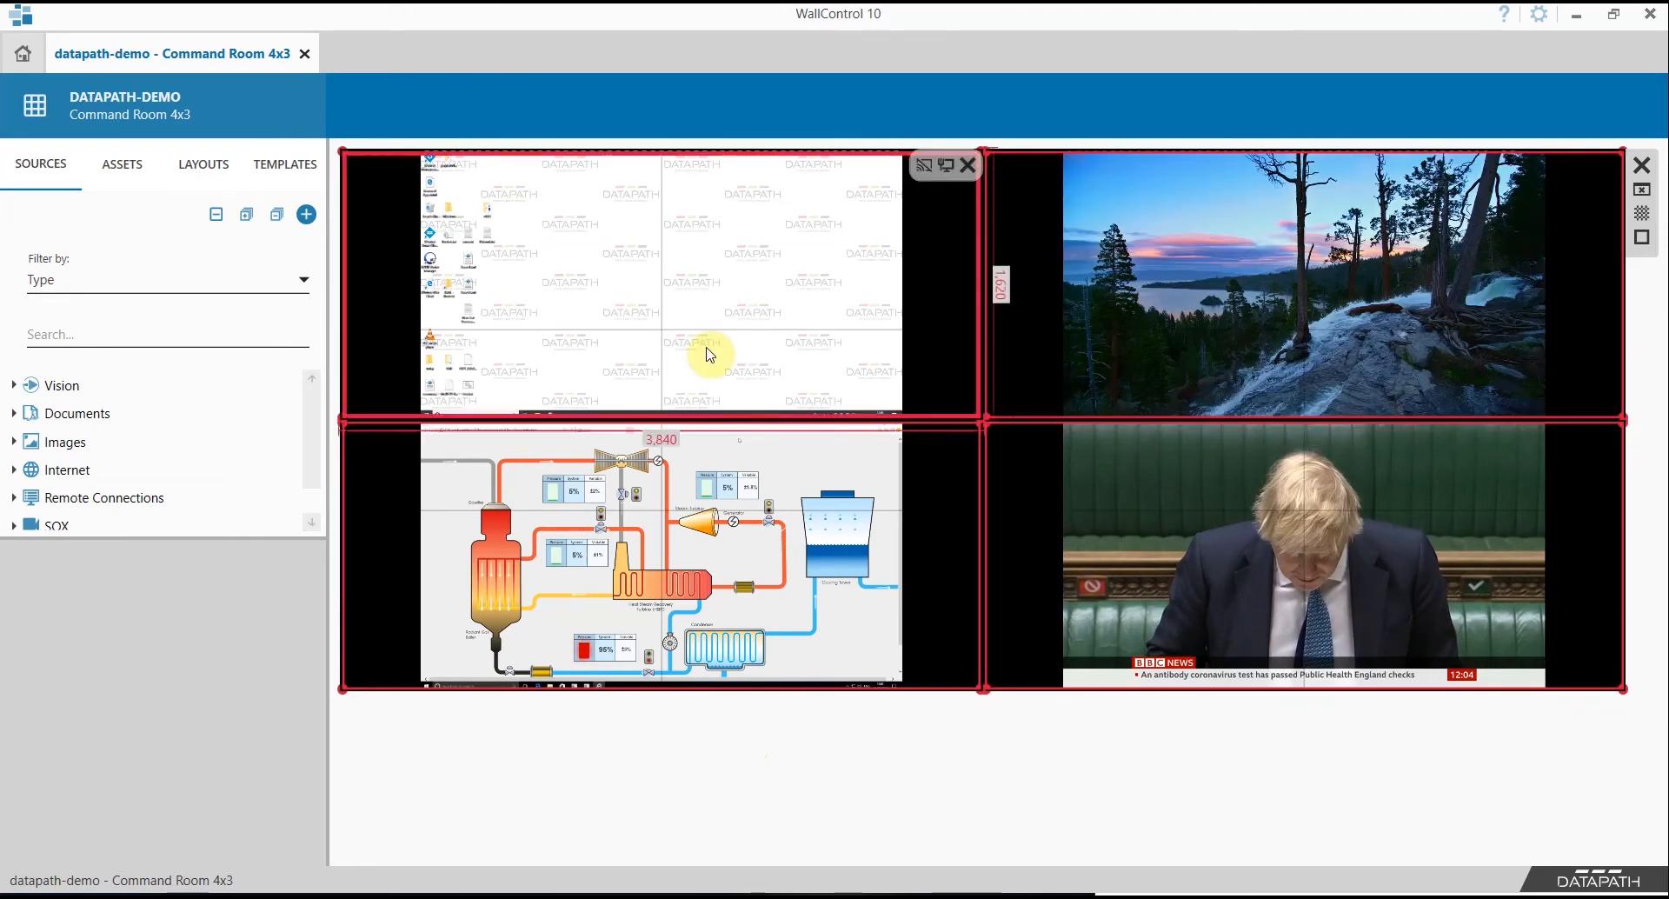
Select the process diagram window on the Command Room 4x3 wall and expand the Vision sources
left_click(676, 552)
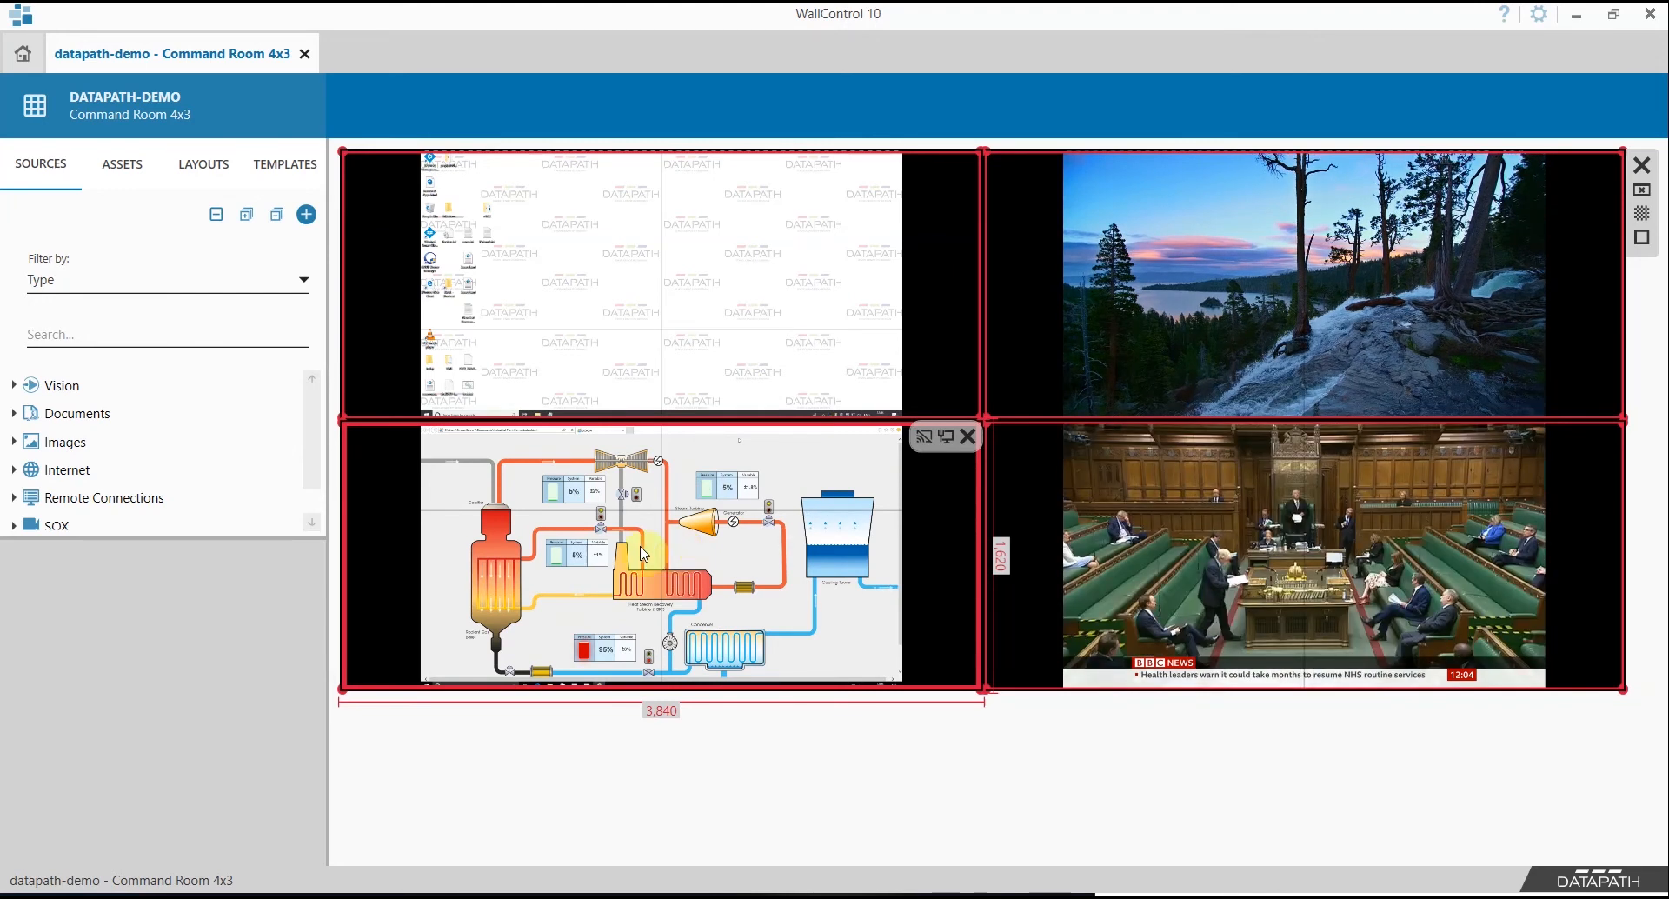
left_click(15, 384)
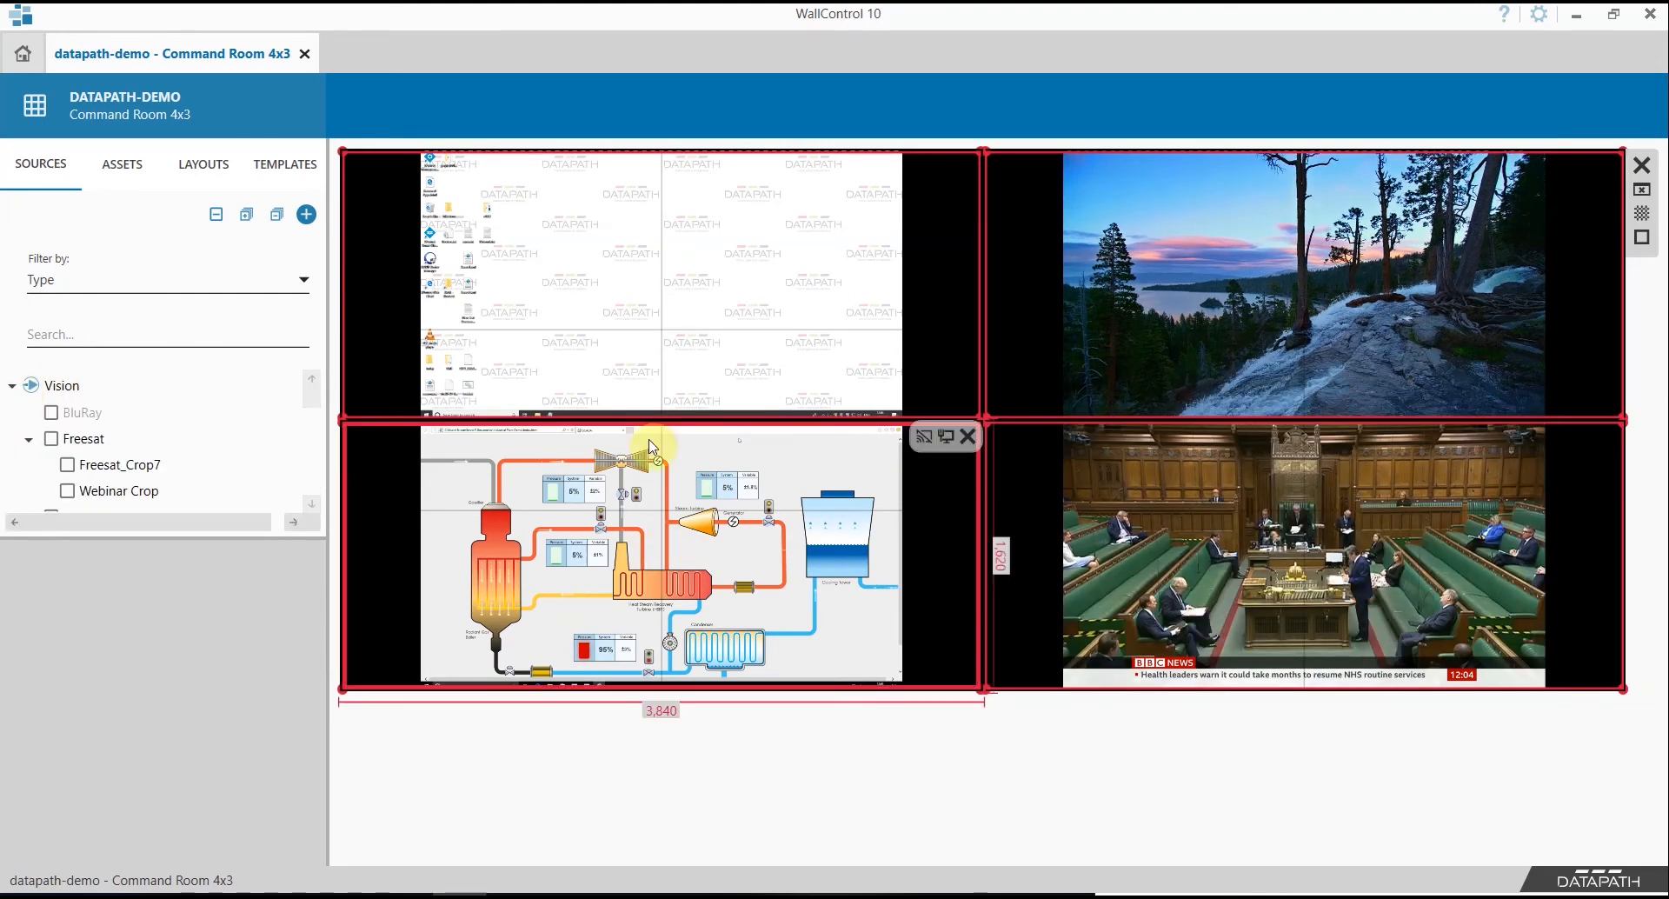
mouse_move(928, 437)
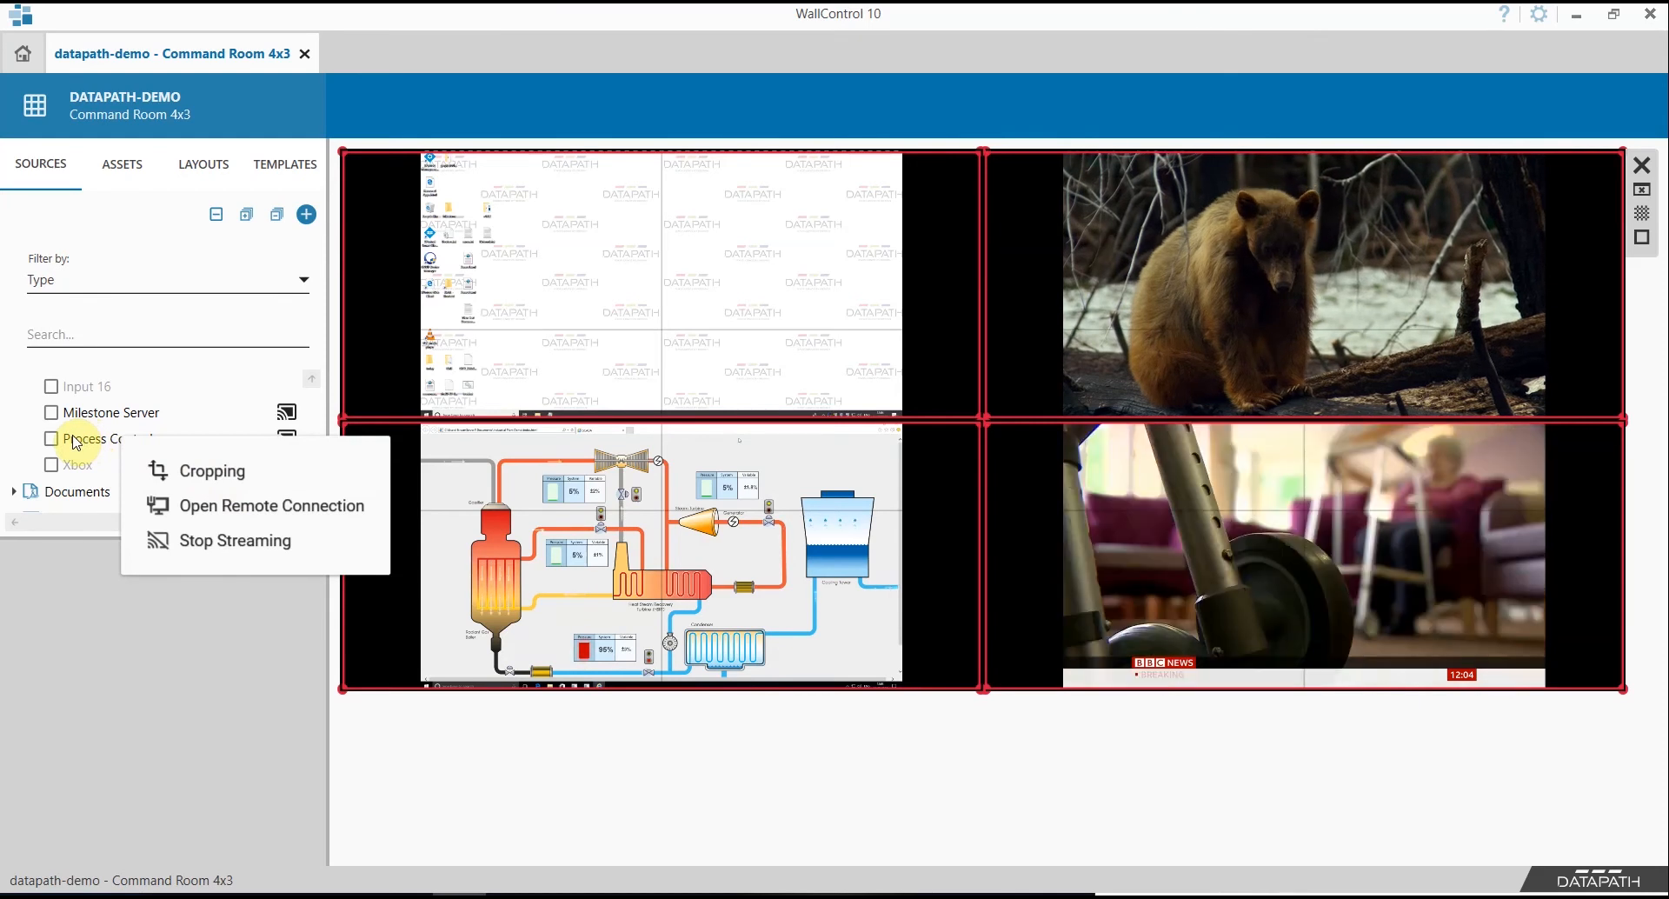
Select the Process Control source to view its rtsp://10.0.0.3:8584/CaptureInput1 stream address
left_click(108, 438)
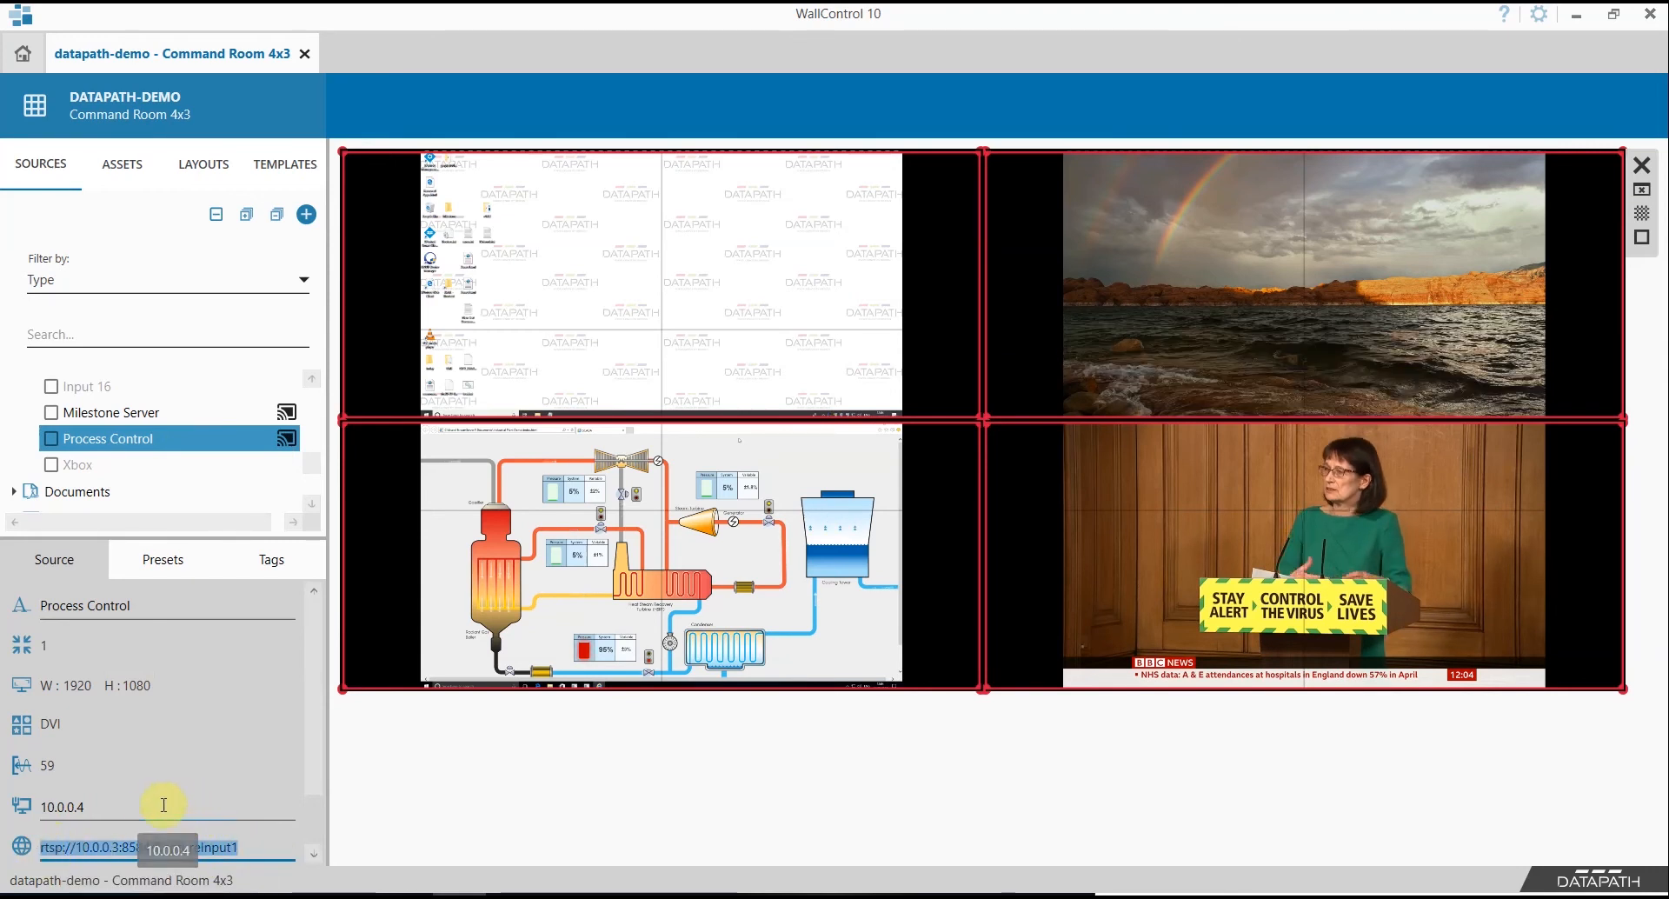
mouse_move(37, 200)
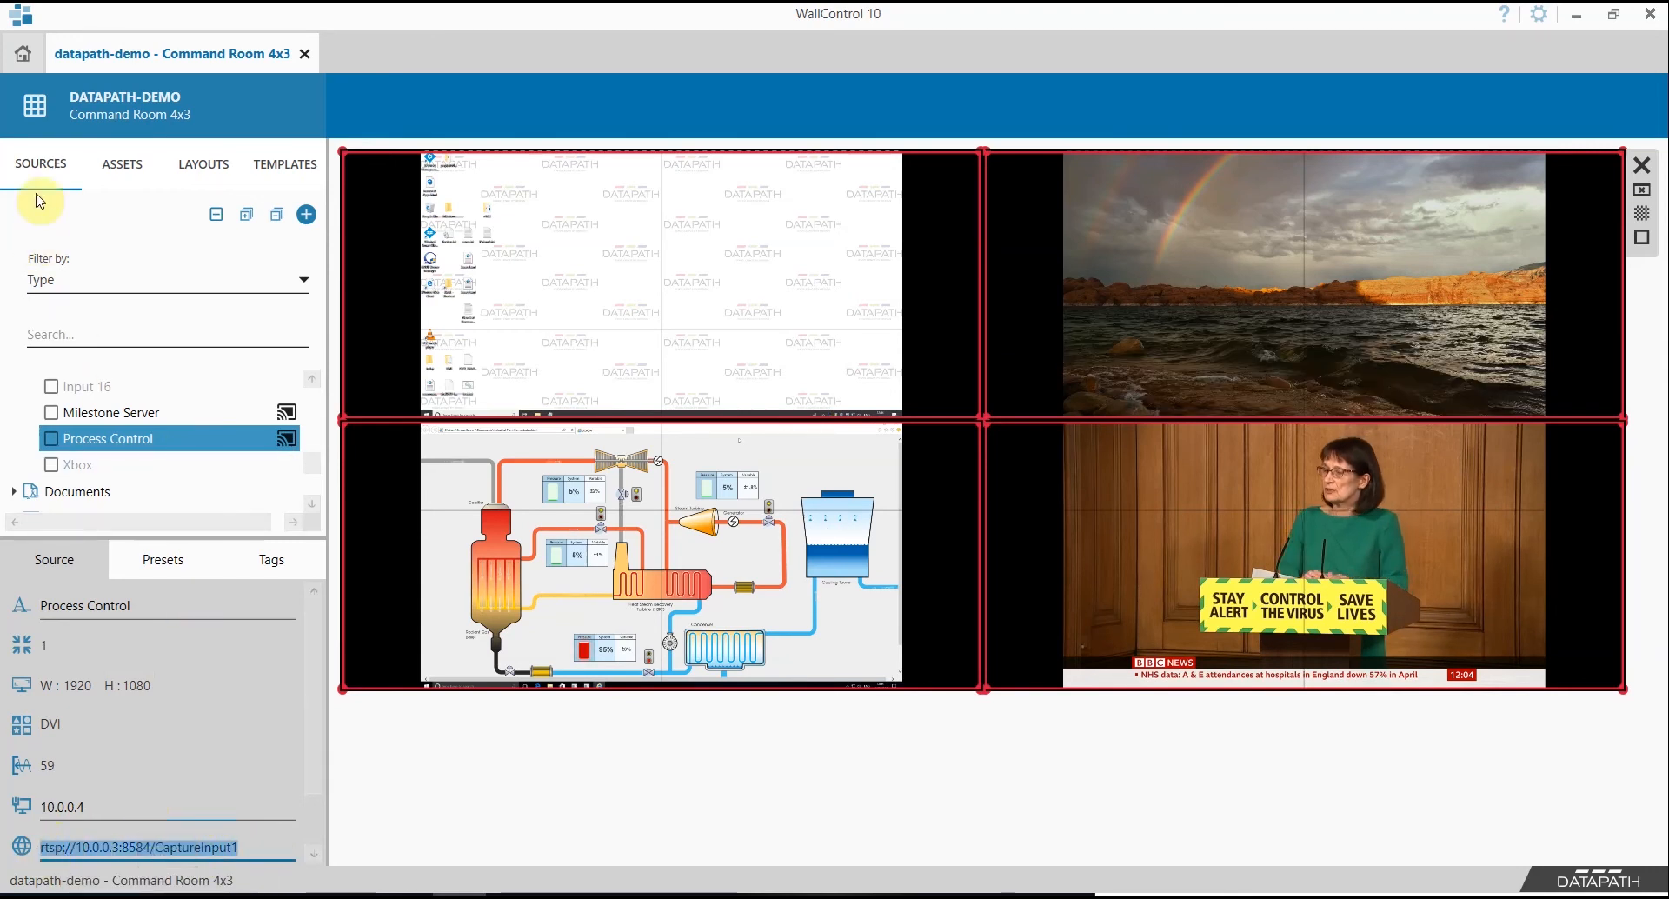
Go to the home screen listing the servers and their walls
left_click(21, 53)
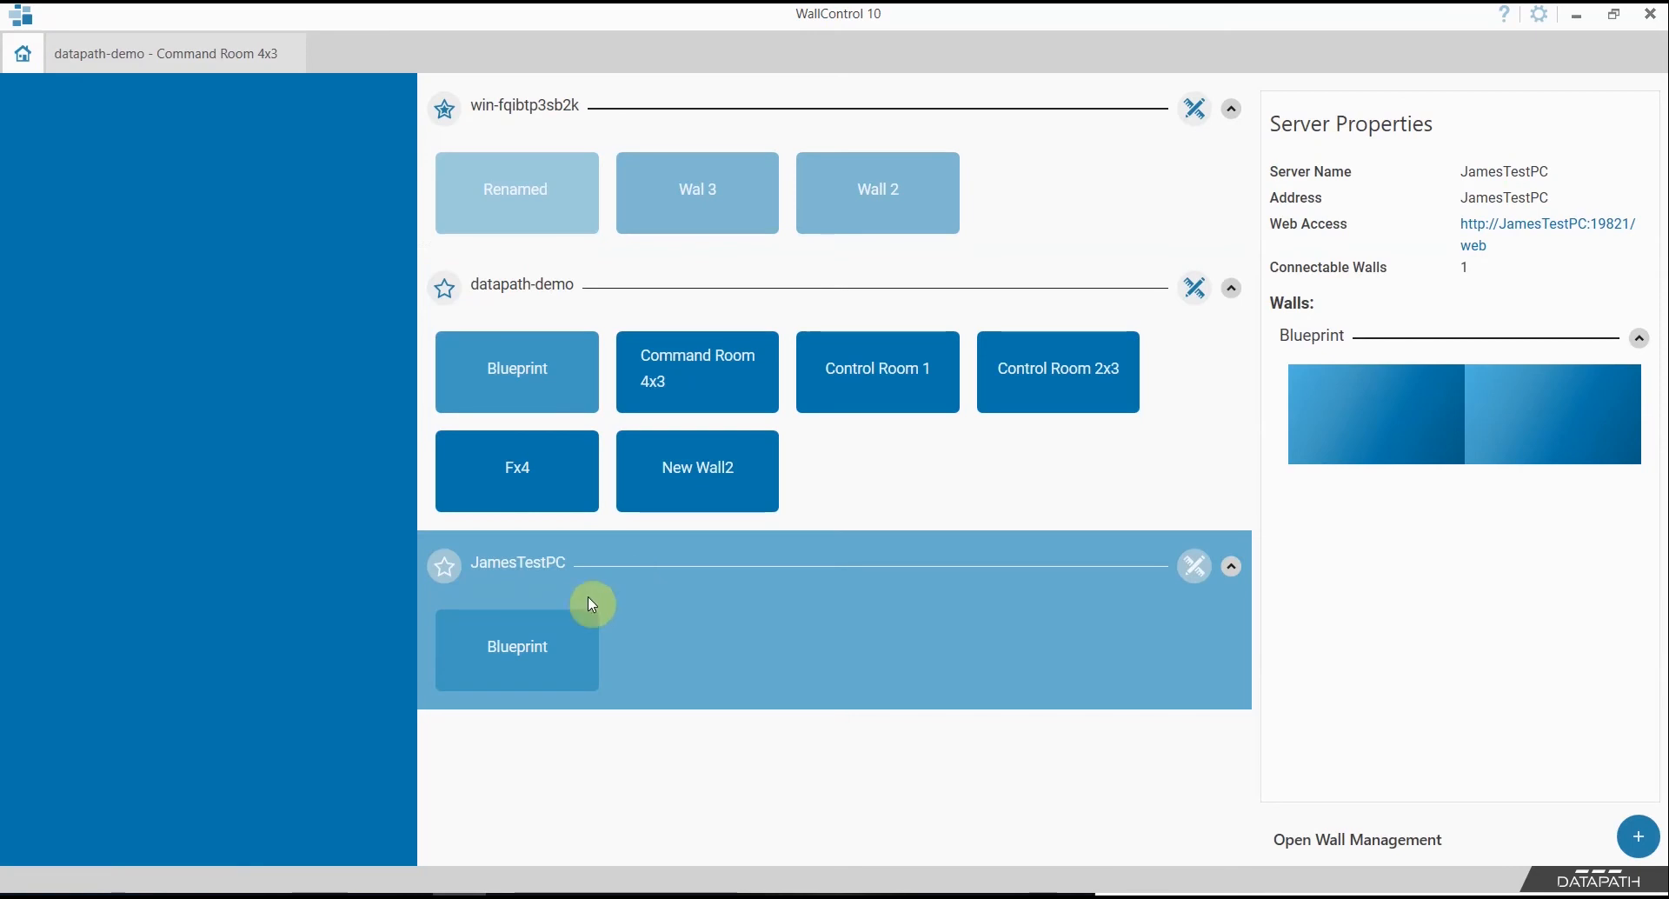
mouse_move(342, 722)
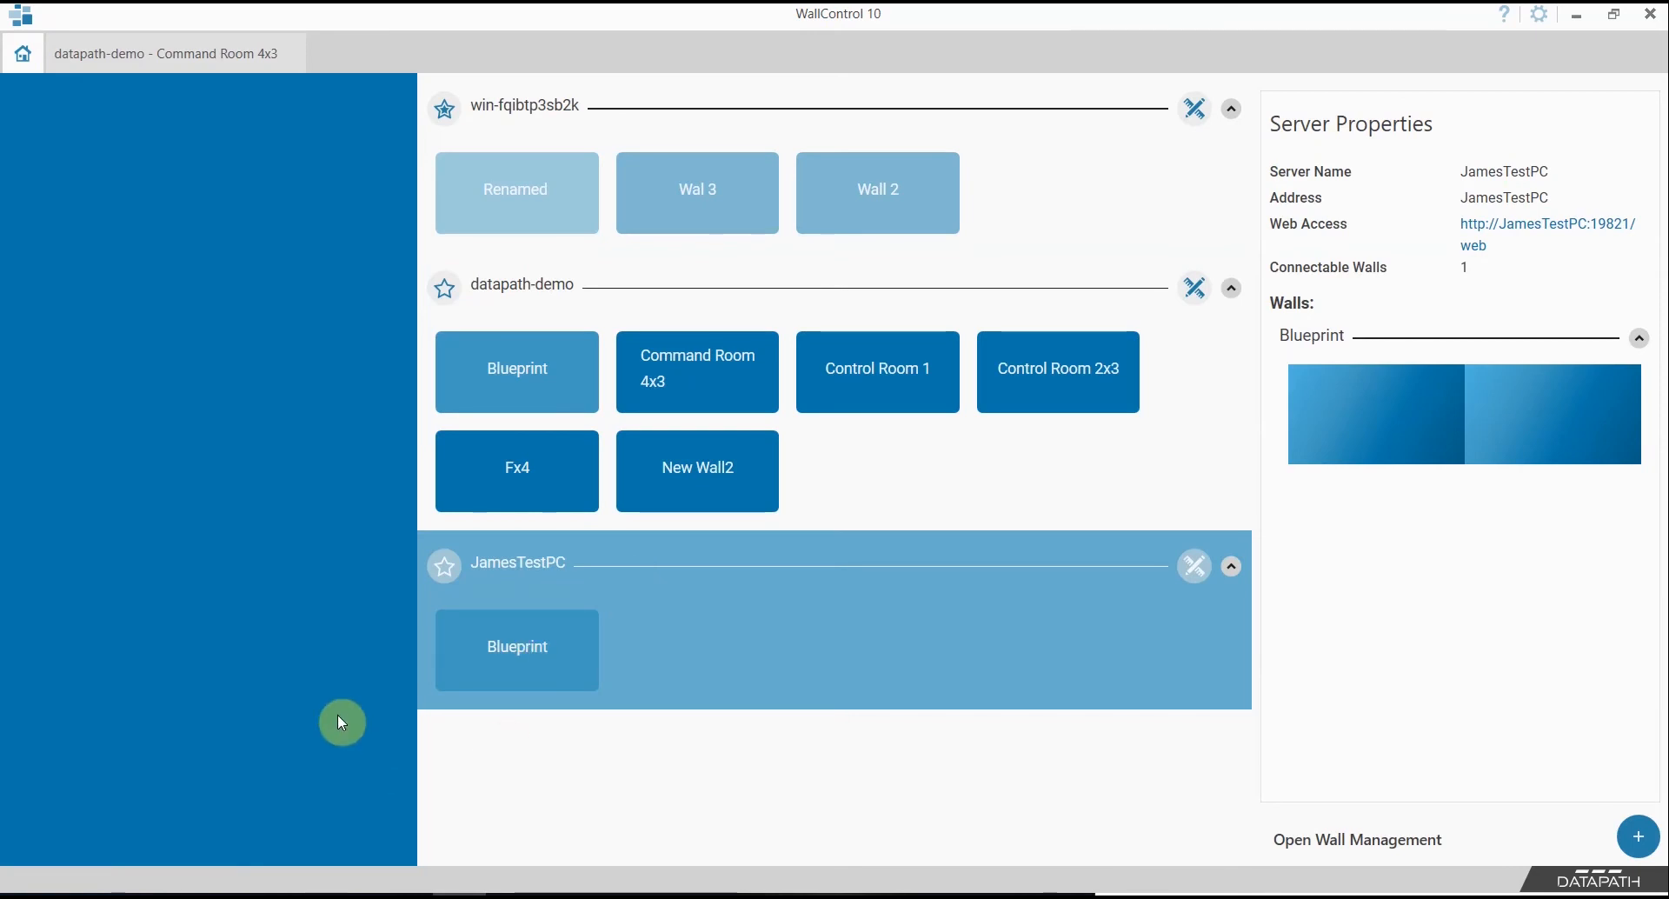
mouse_move(518, 649)
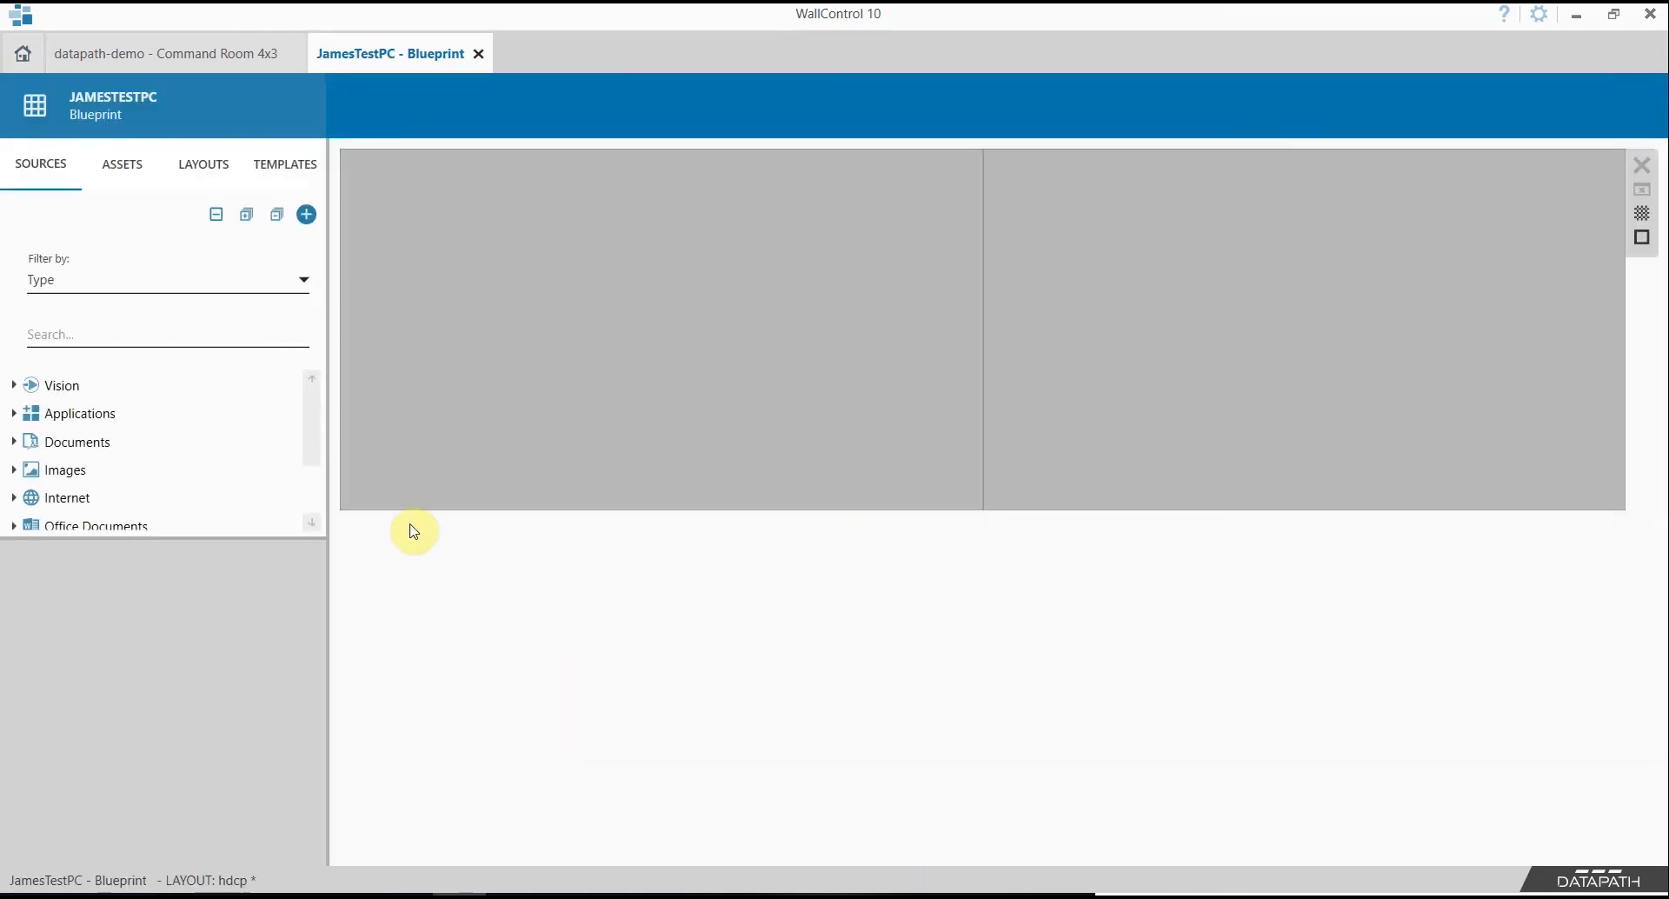
Add SQX source 'Process Control demo' streaming rtsp://10.0.0.3:8584/CaptureInput1
left_click(305, 214)
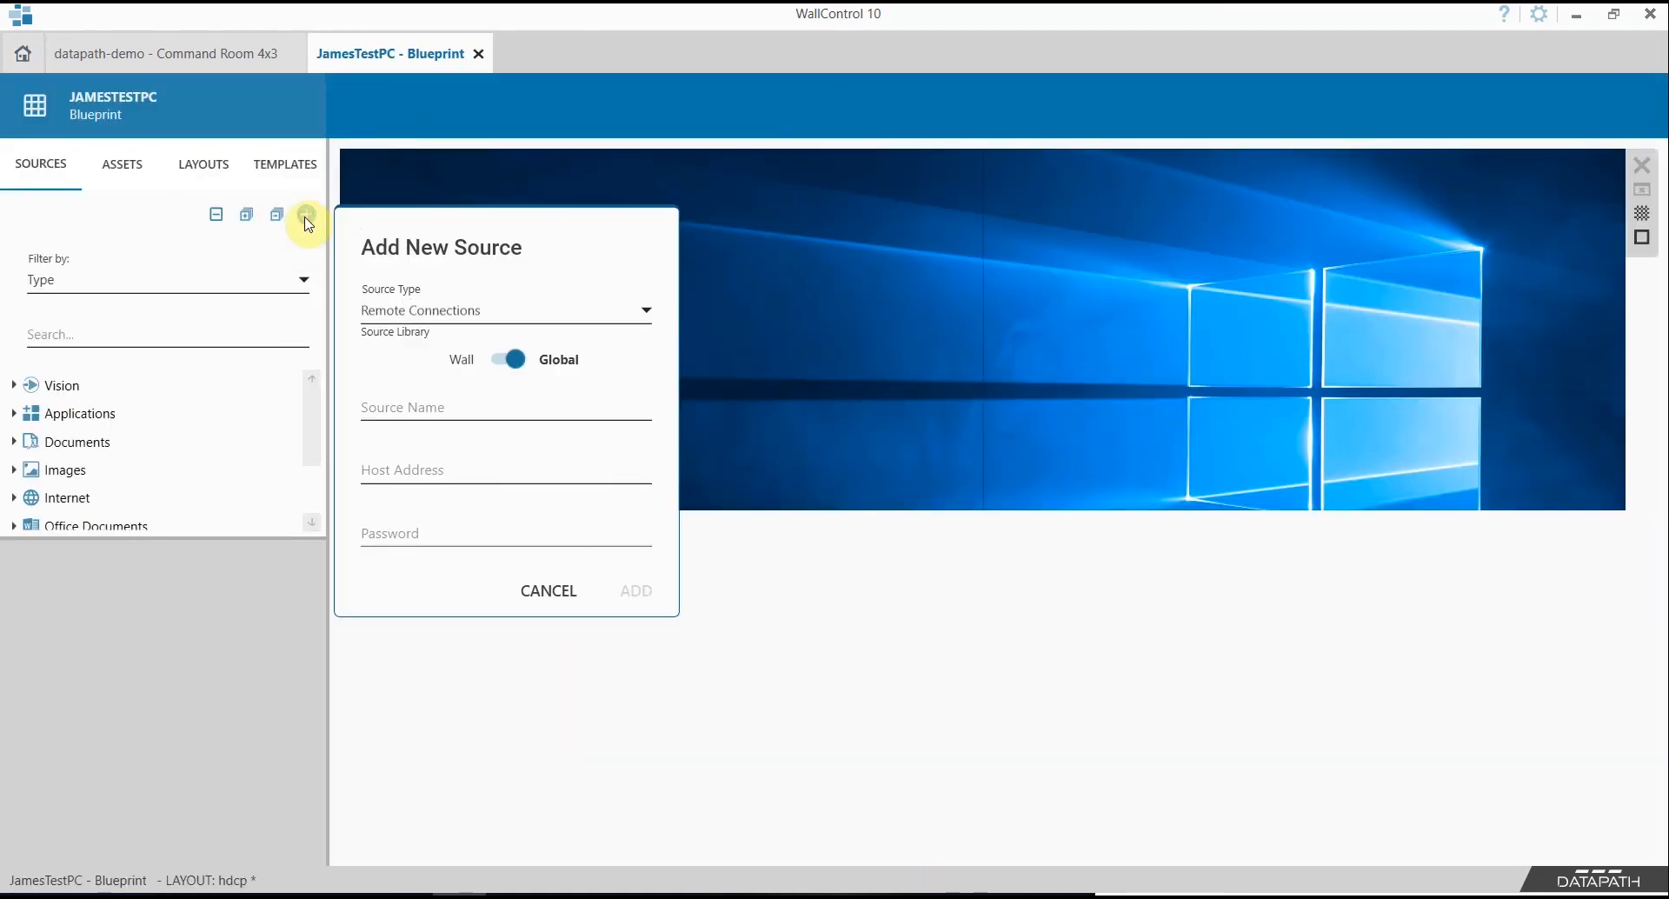
left_click(167, 279)
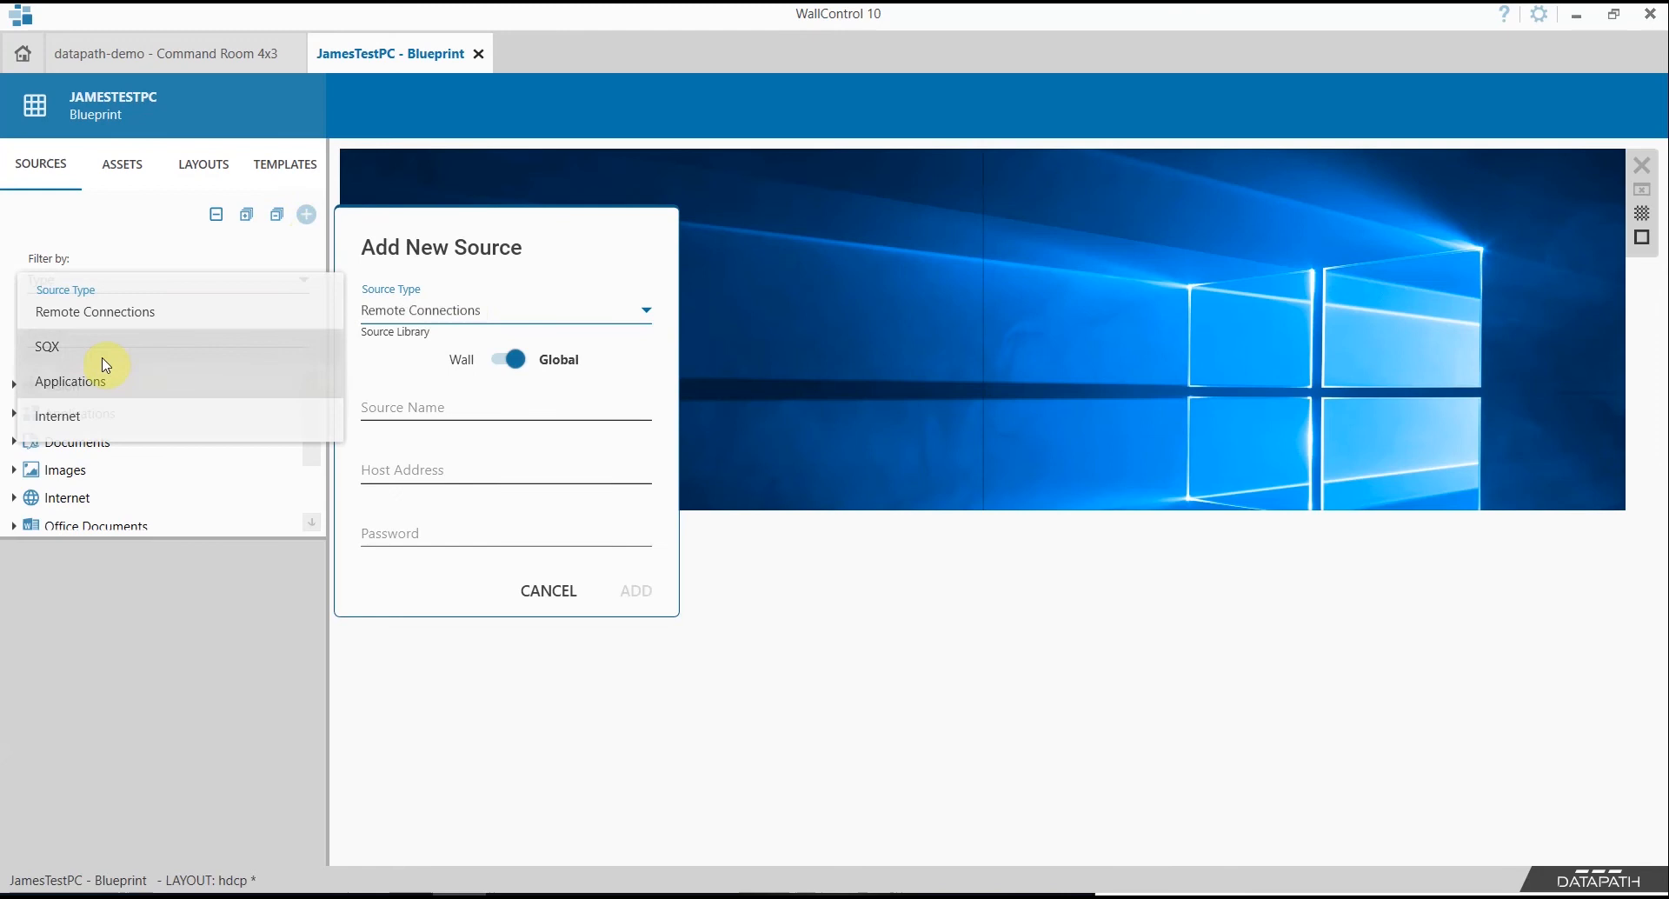
left_click(47, 346)
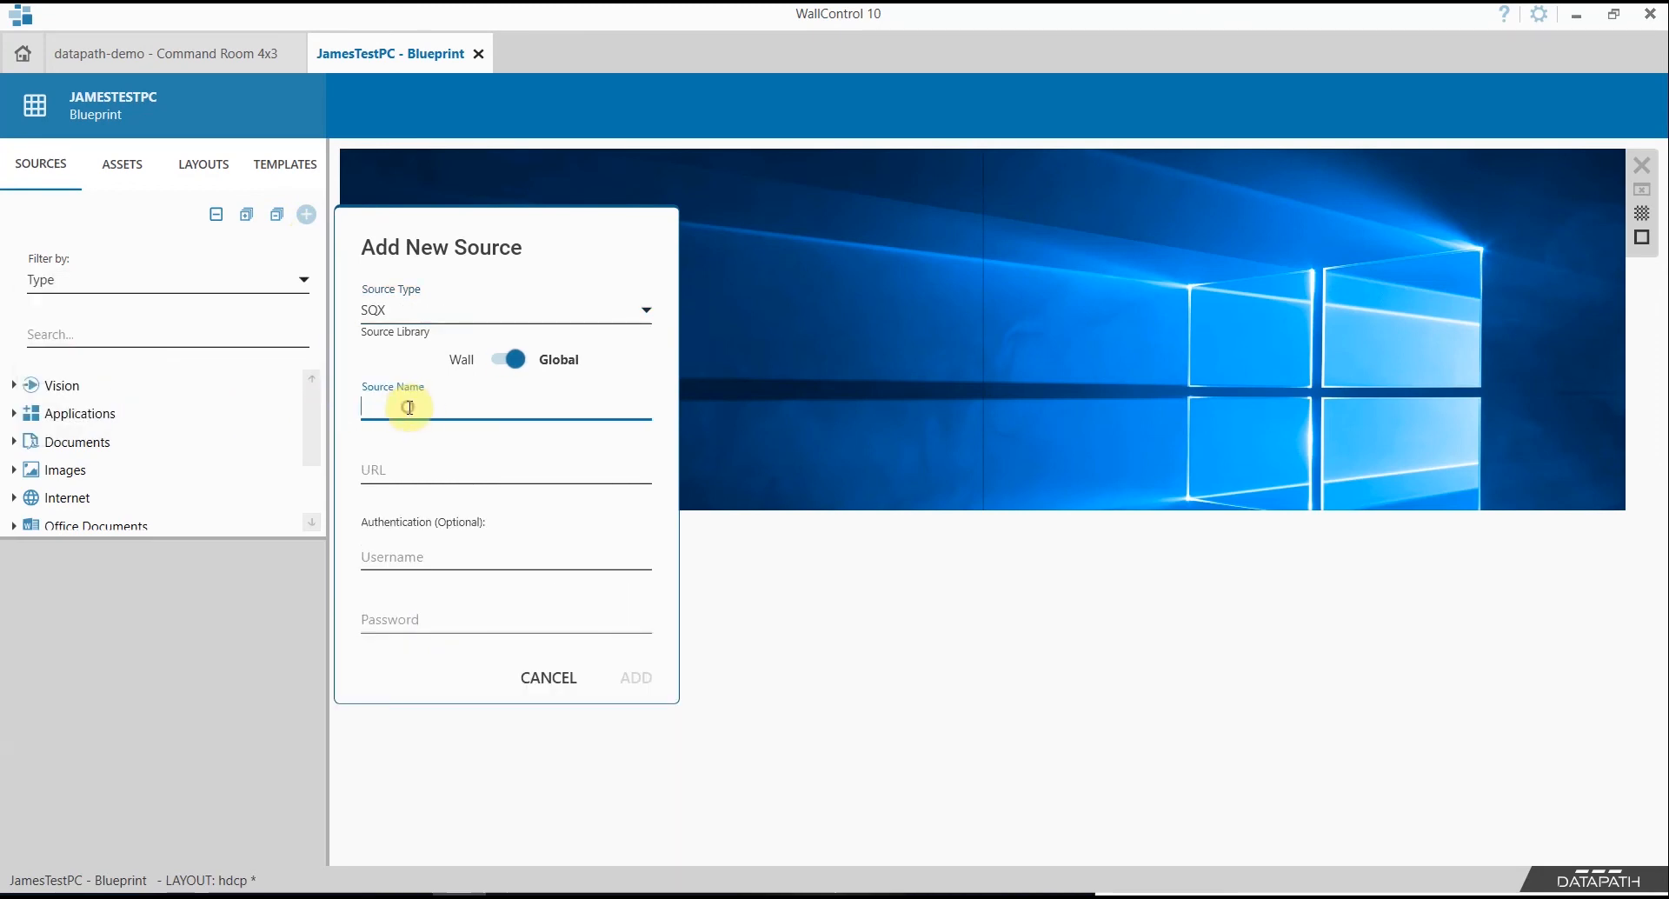
type("Prod")
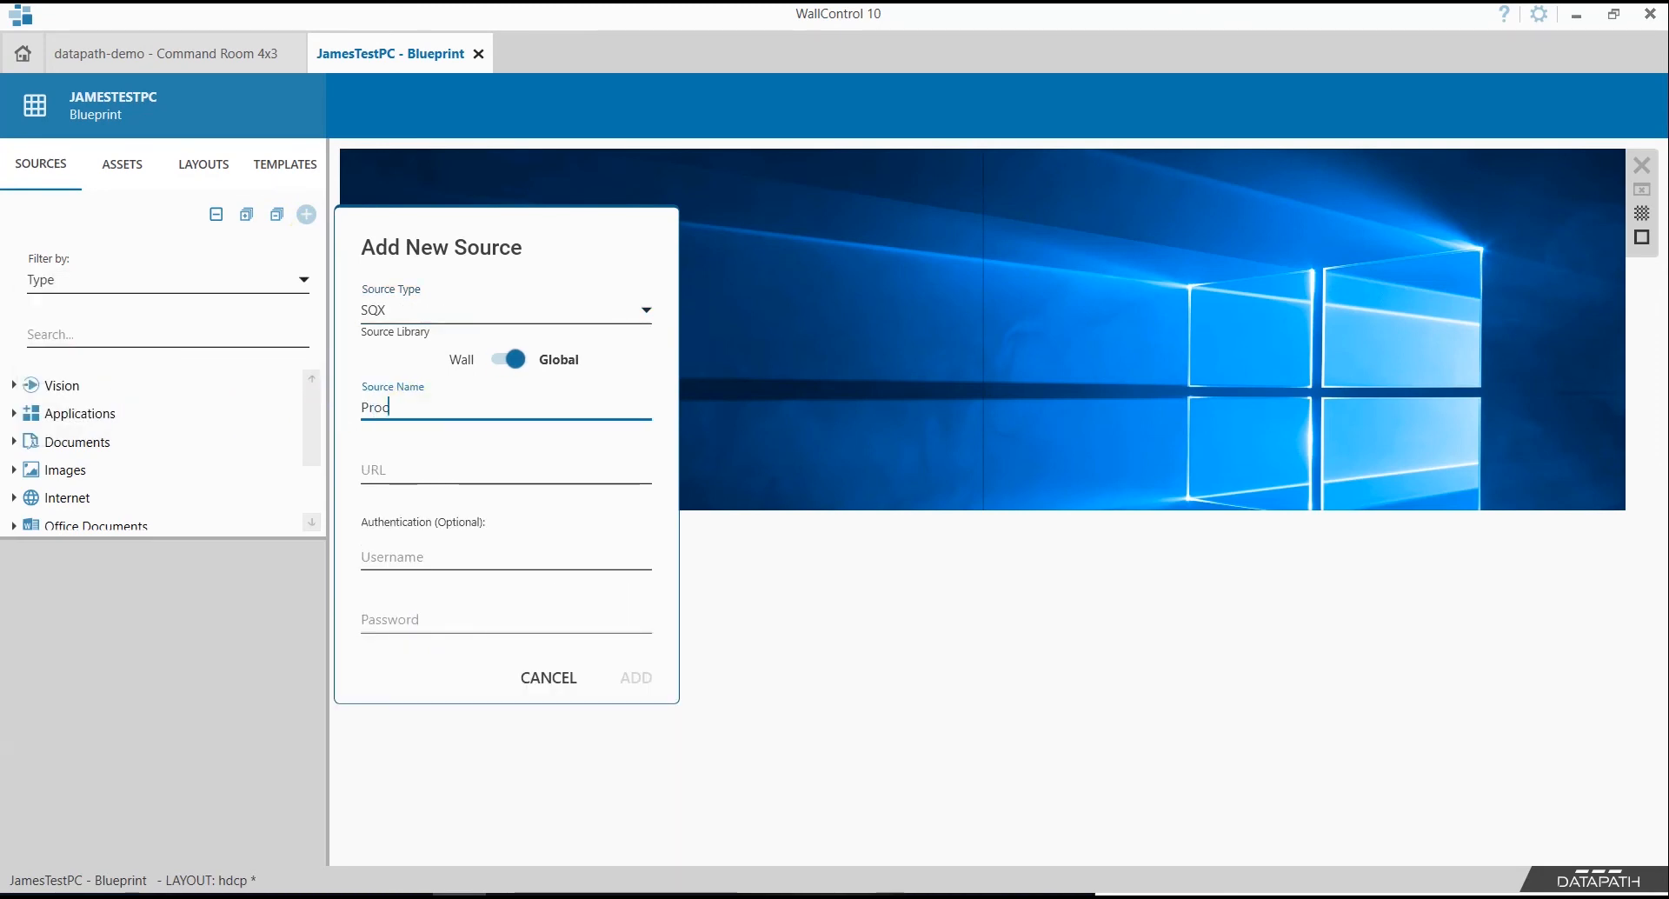
type("ess Control")
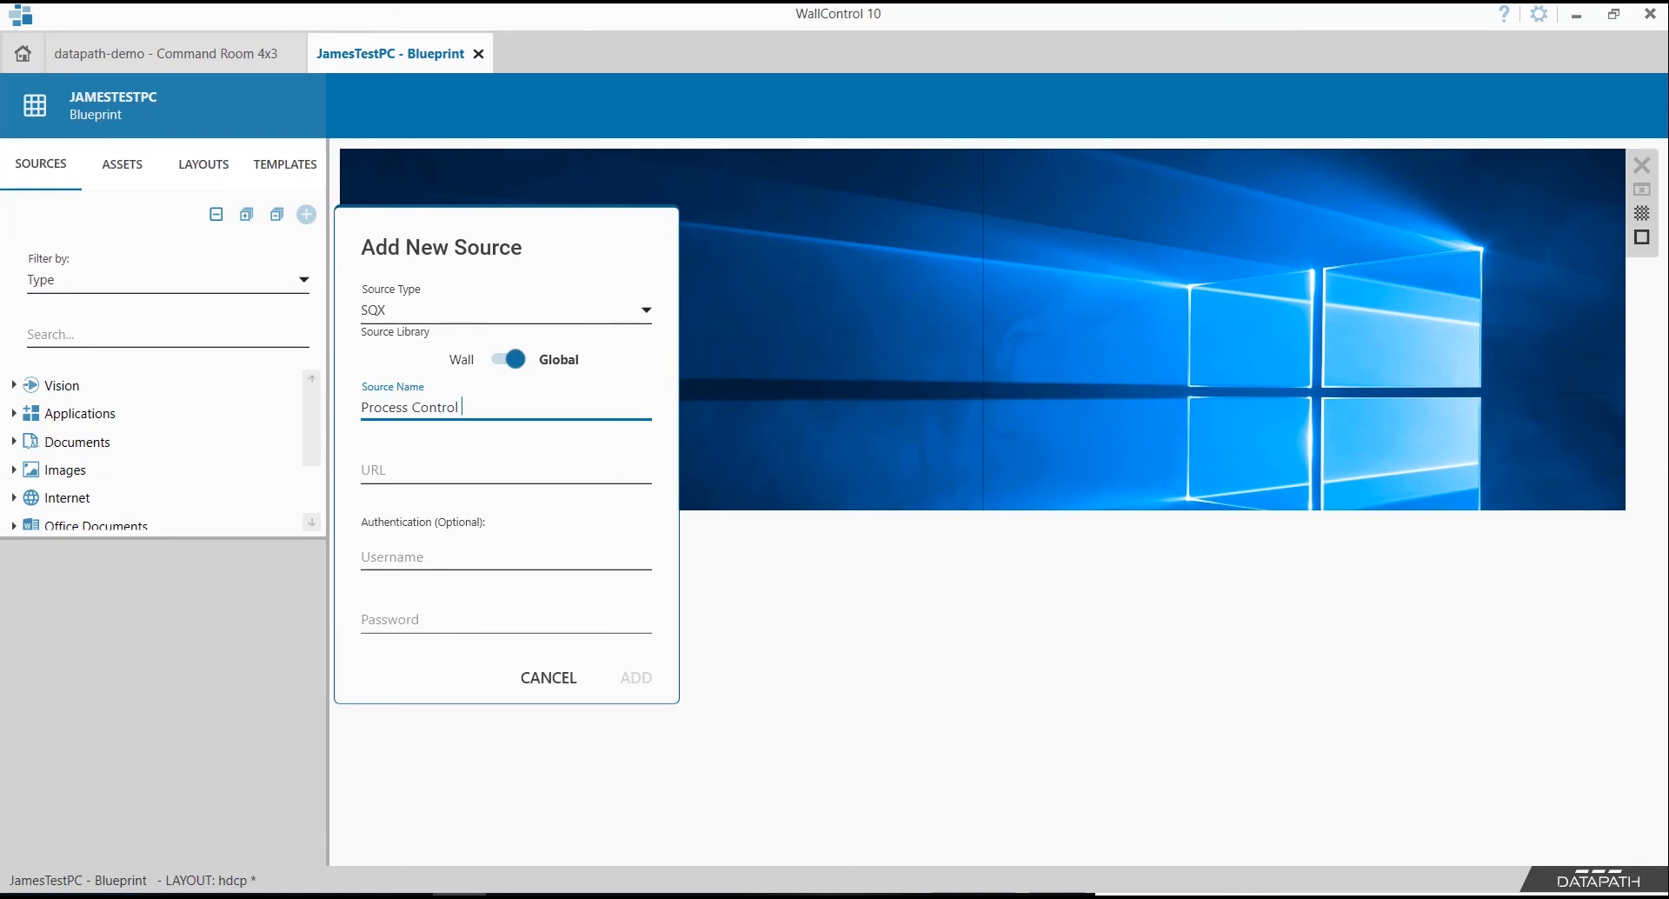
type("demo")
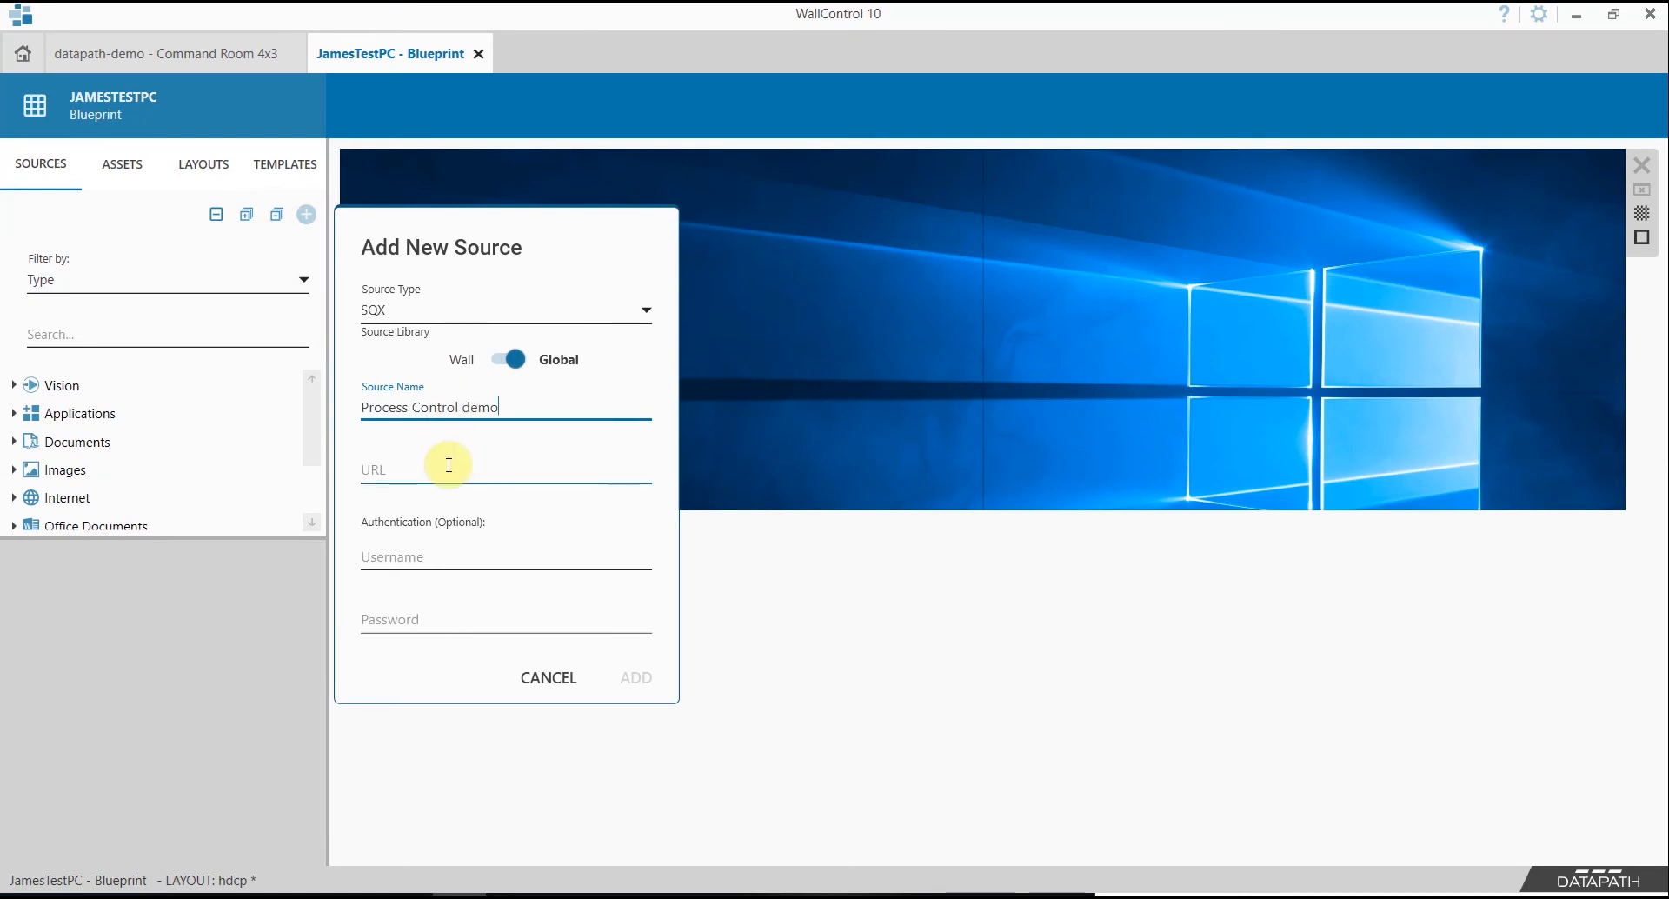
type("rtsp://10.0.0.3:8584/CaptureInput1")
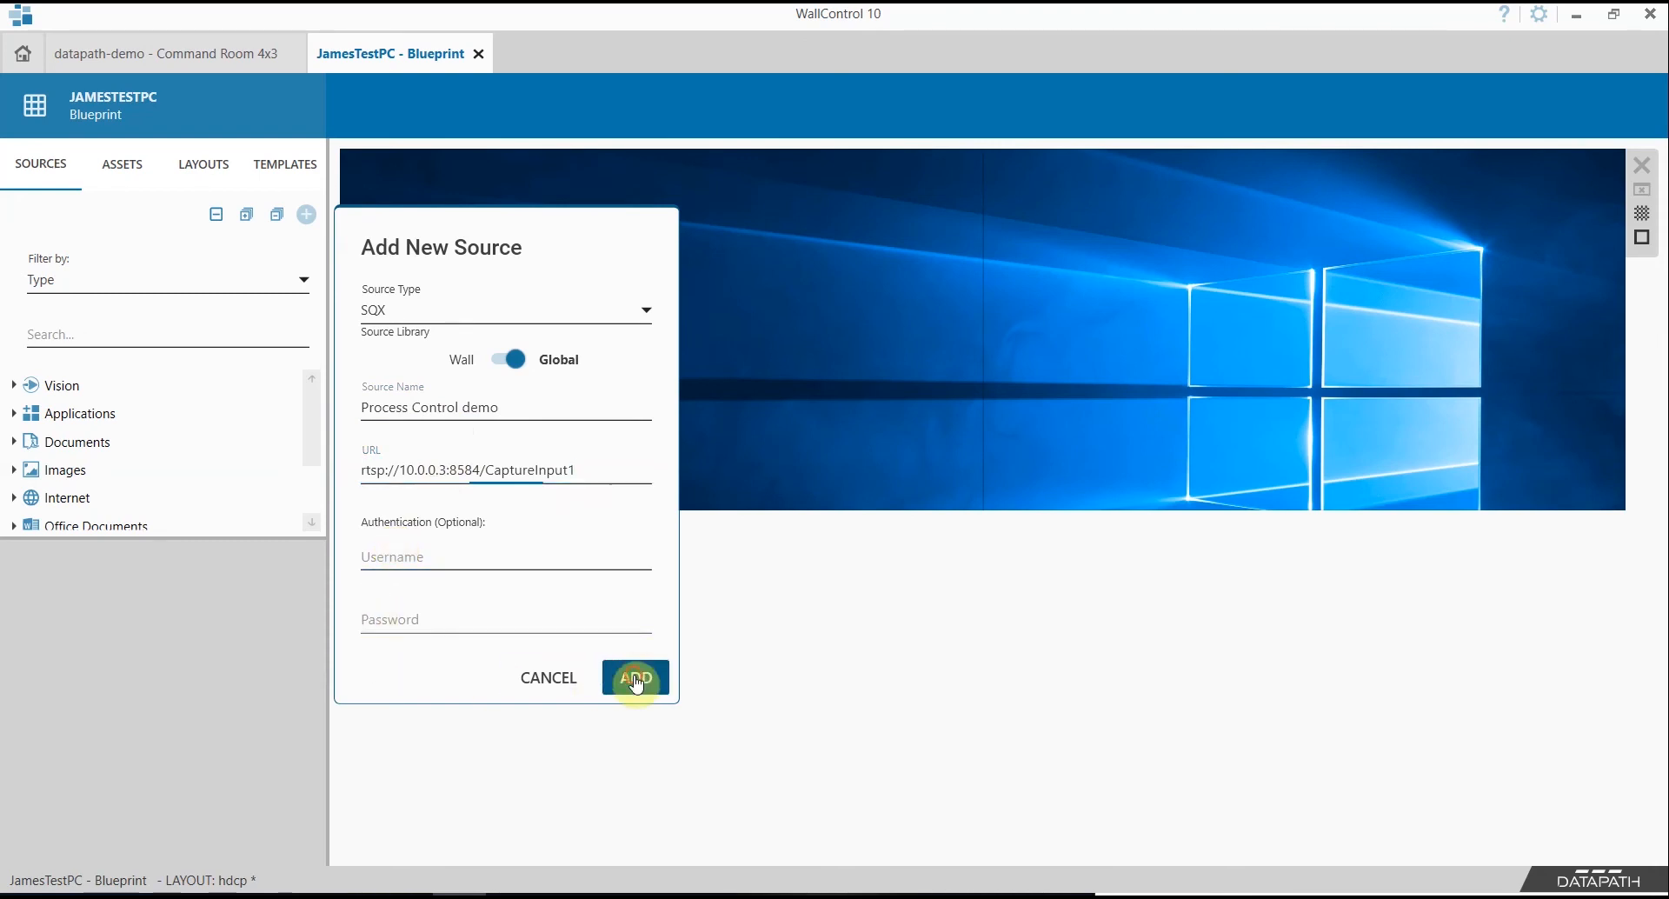
left_click(636, 678)
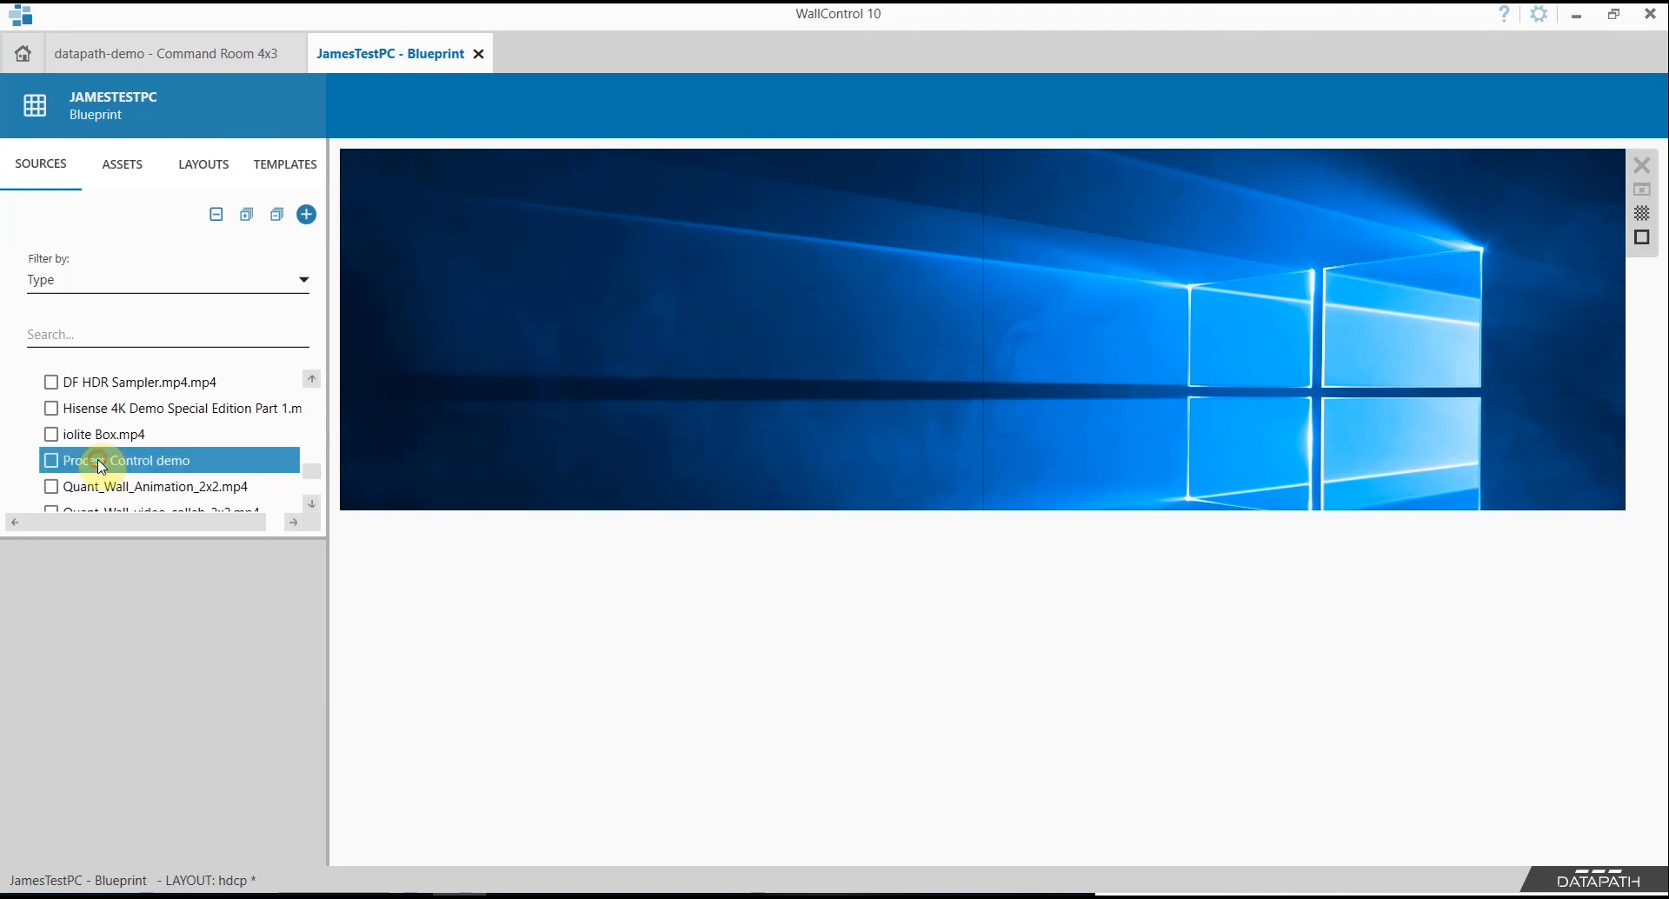
Place Process Control demo at the Blueprint wall's top-left and enlarge its window
left_click_drag(124, 460, 537, 268)
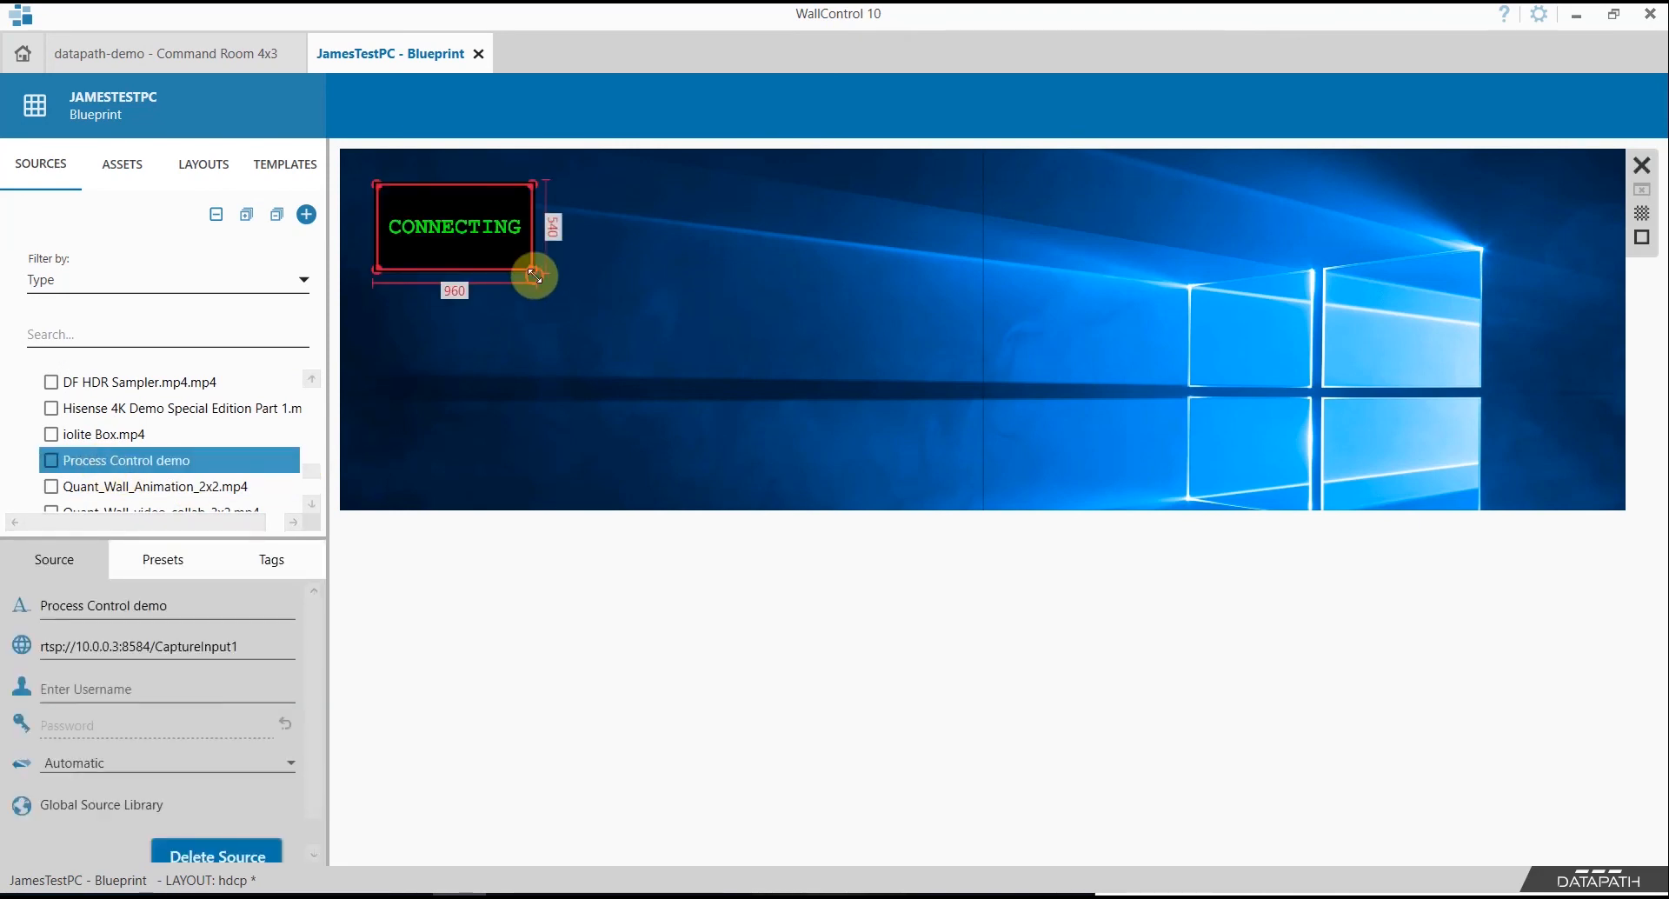
left_click_drag(531, 275, 636, 383)
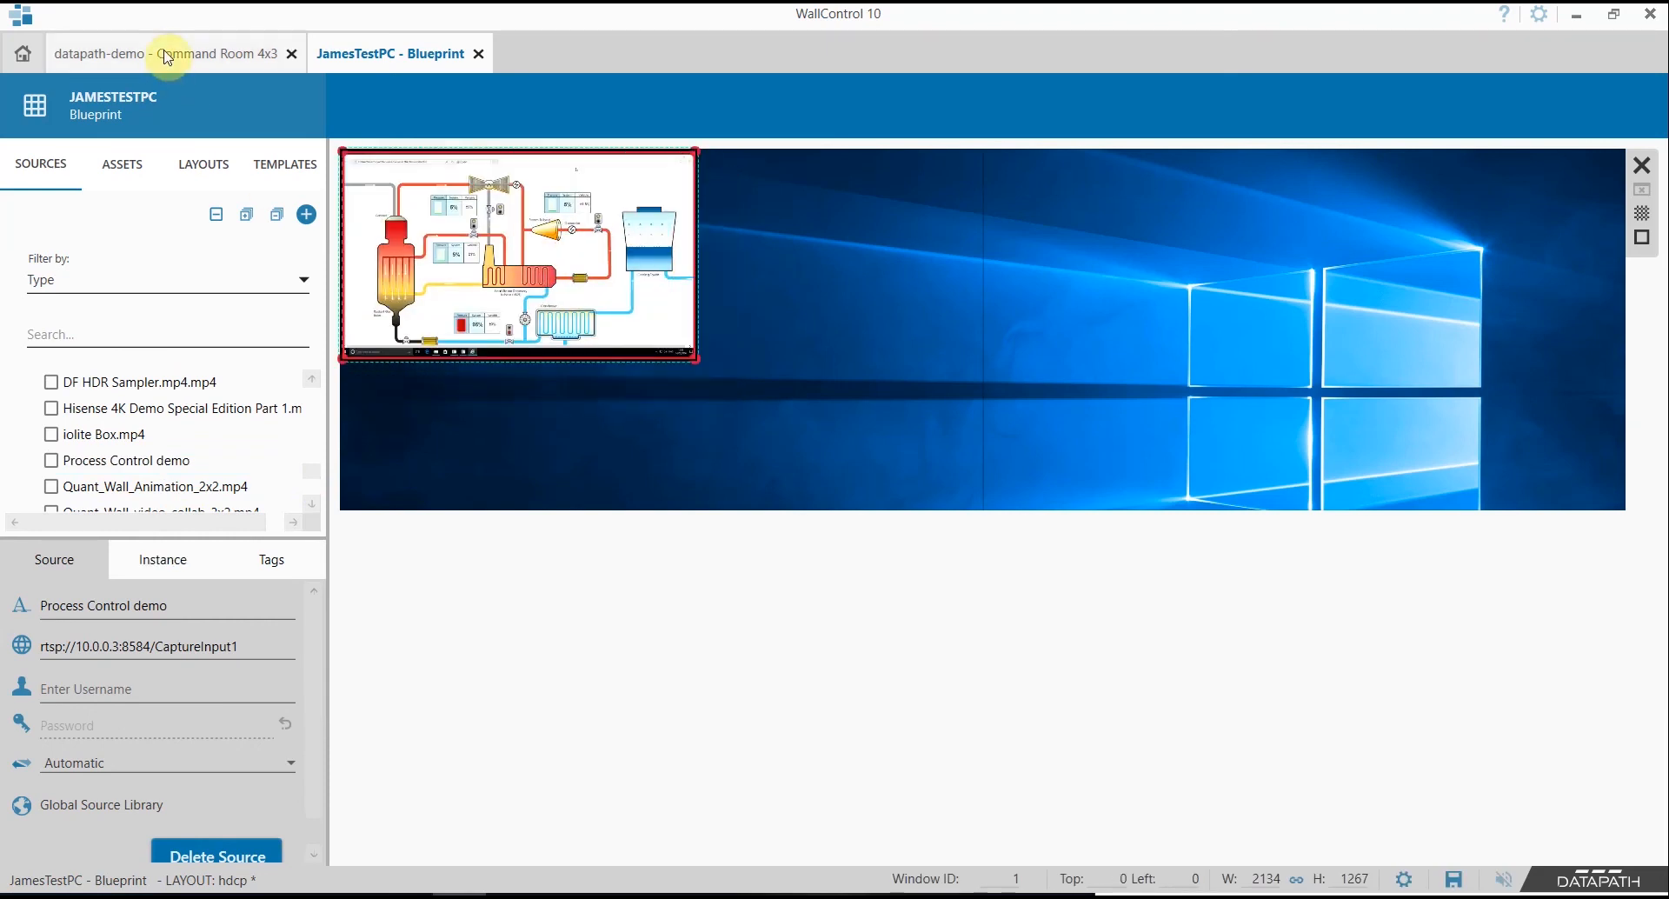
On Command Room 4x3, select Milestone Server to view its rtsp://10.0.0.3:8594/CaptureInput11 address
left_click(165, 53)
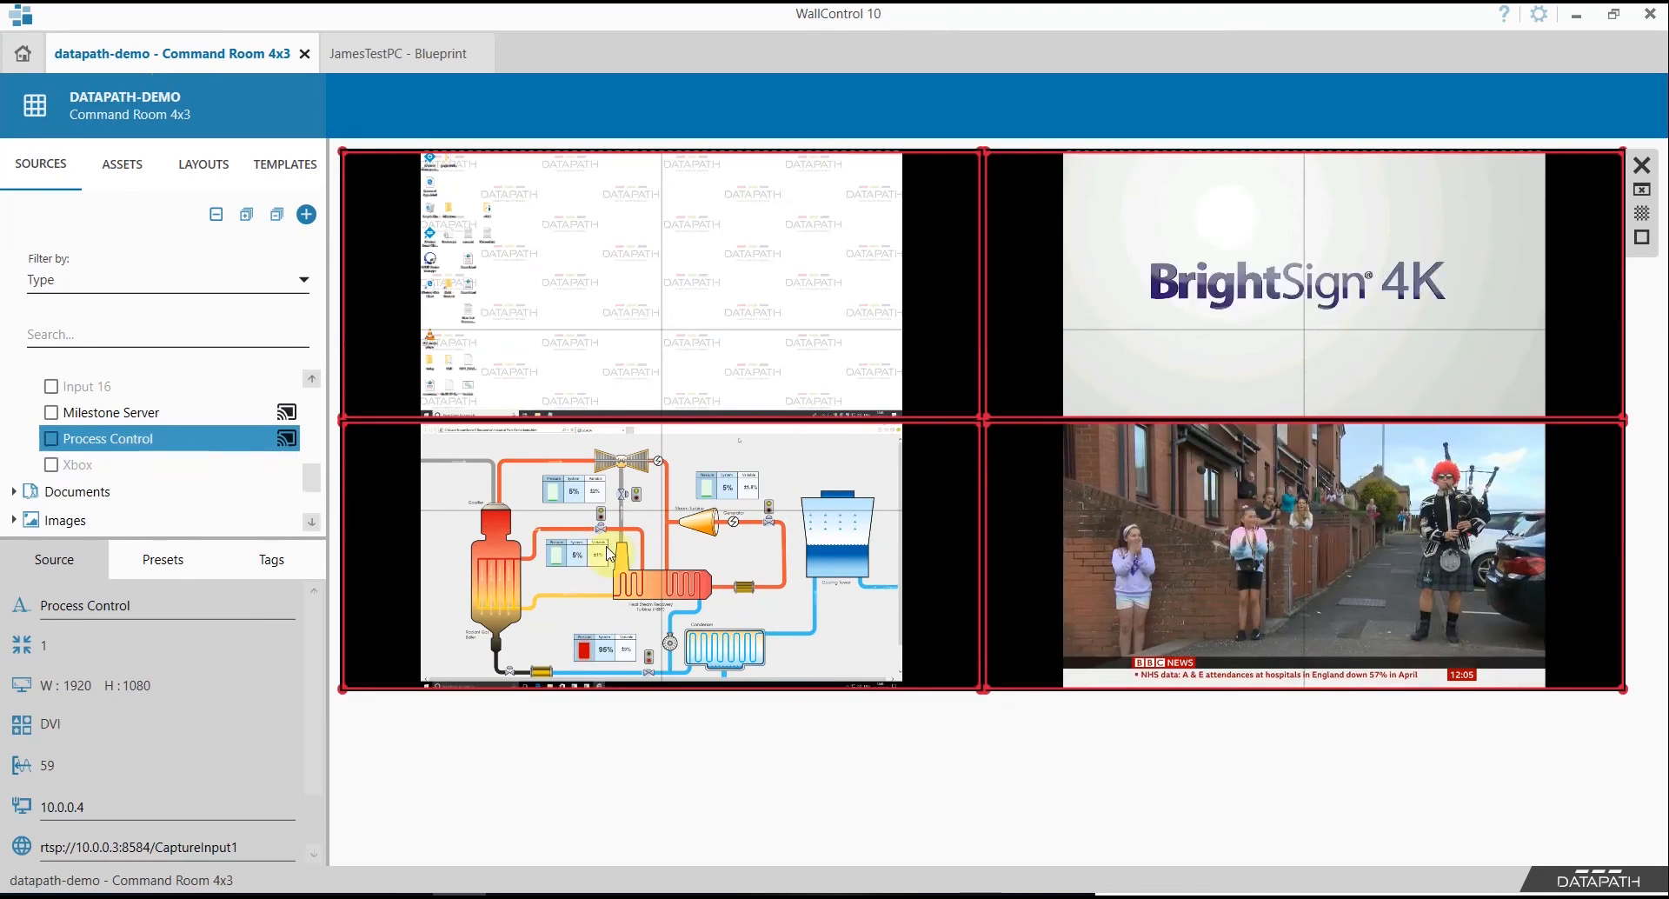
left_click(659, 554)
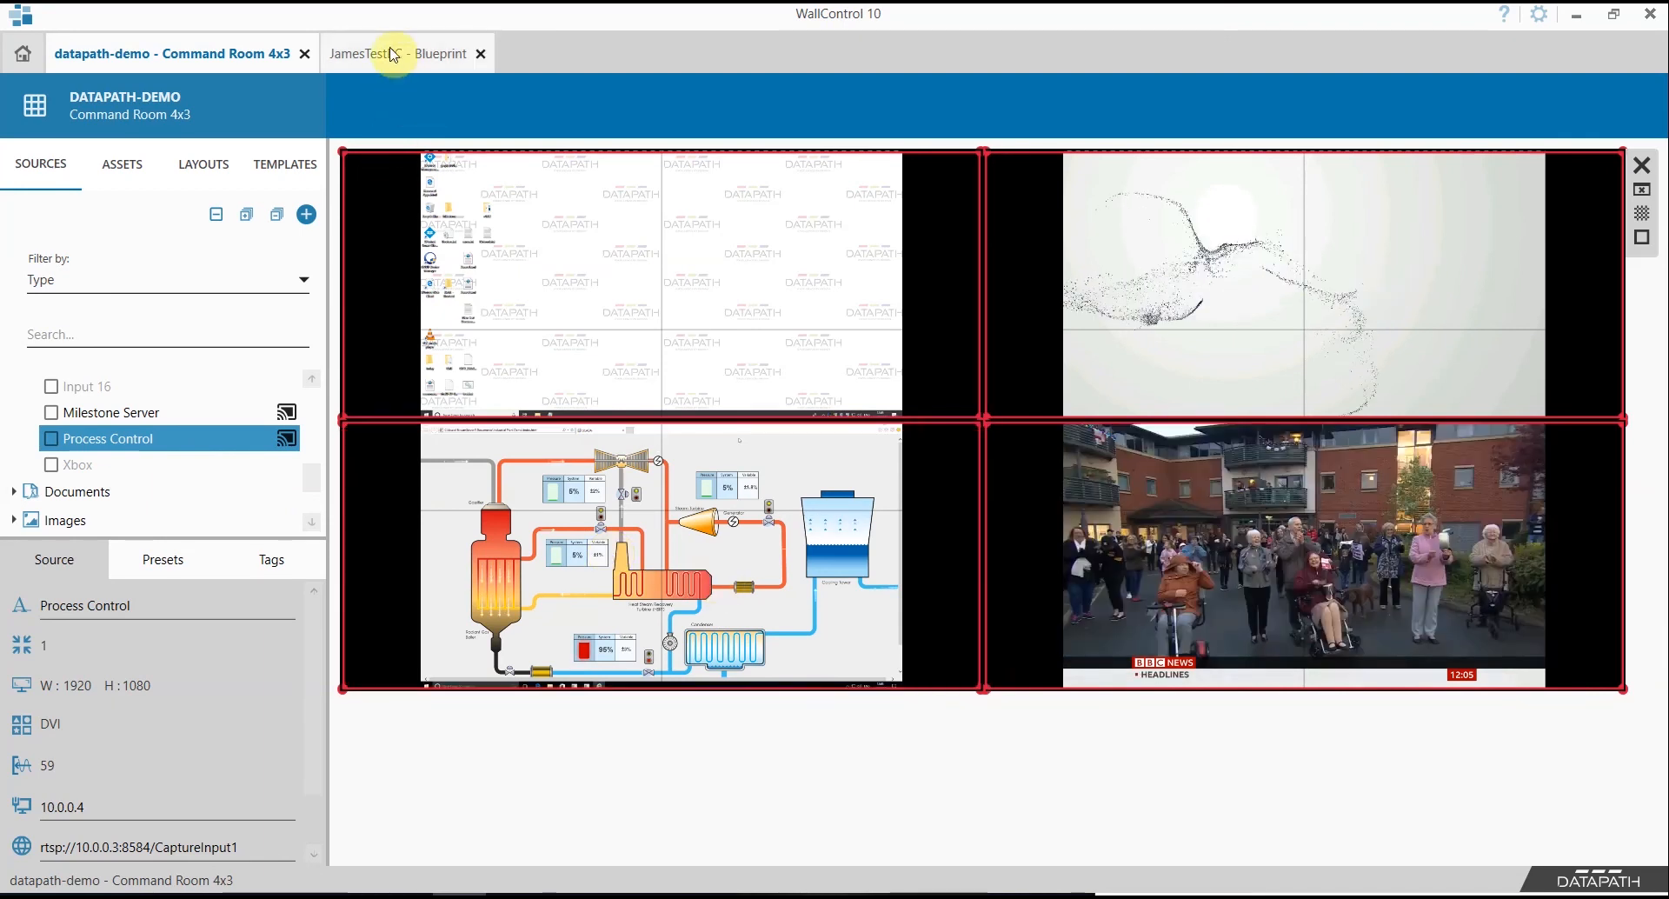
left_click(404, 53)
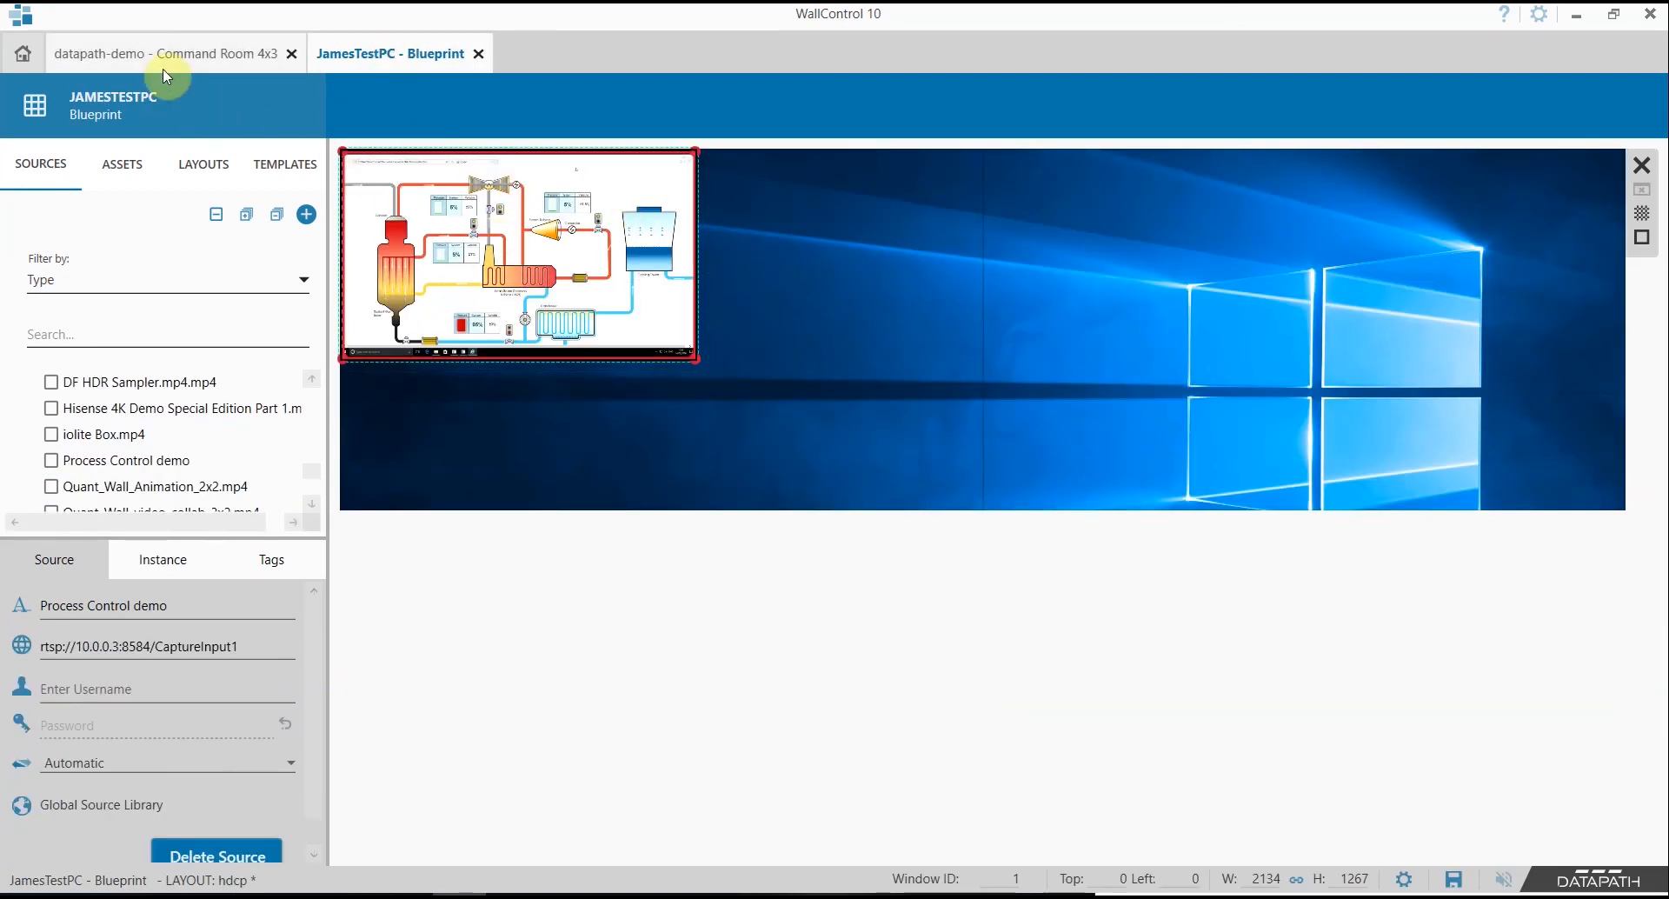
left_click(165, 53)
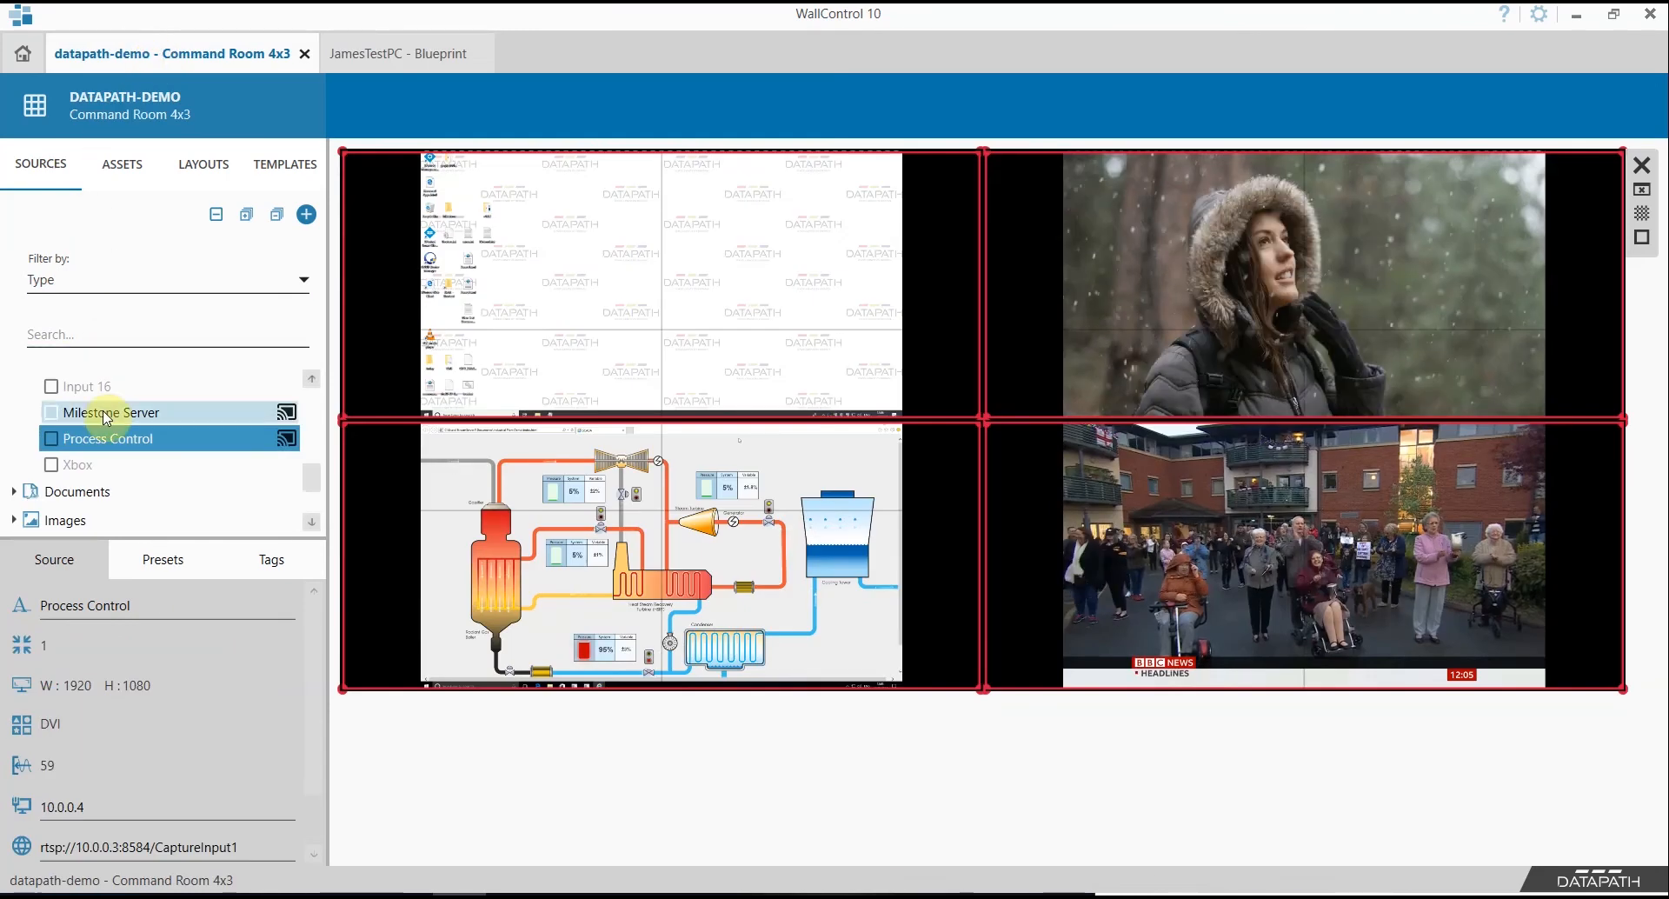
left_click(112, 412)
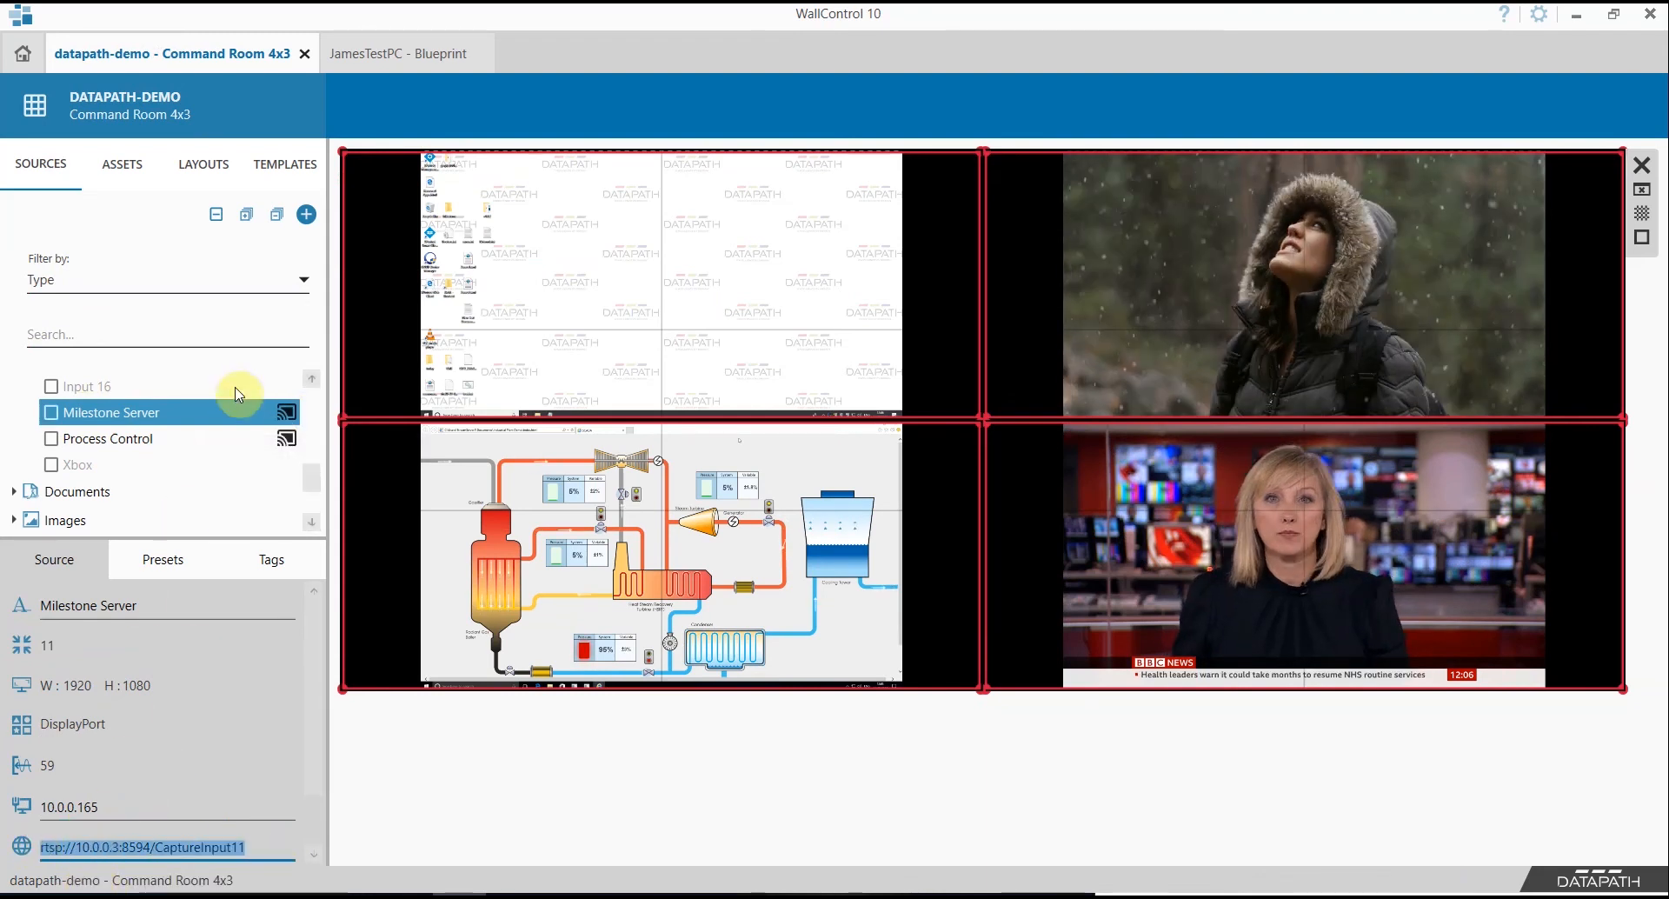
On the Blueprint wall, add SQX source 'VMS Server' streaming rtsp://10.0.0.3:8594/CaptureInput11
left_click(402, 53)
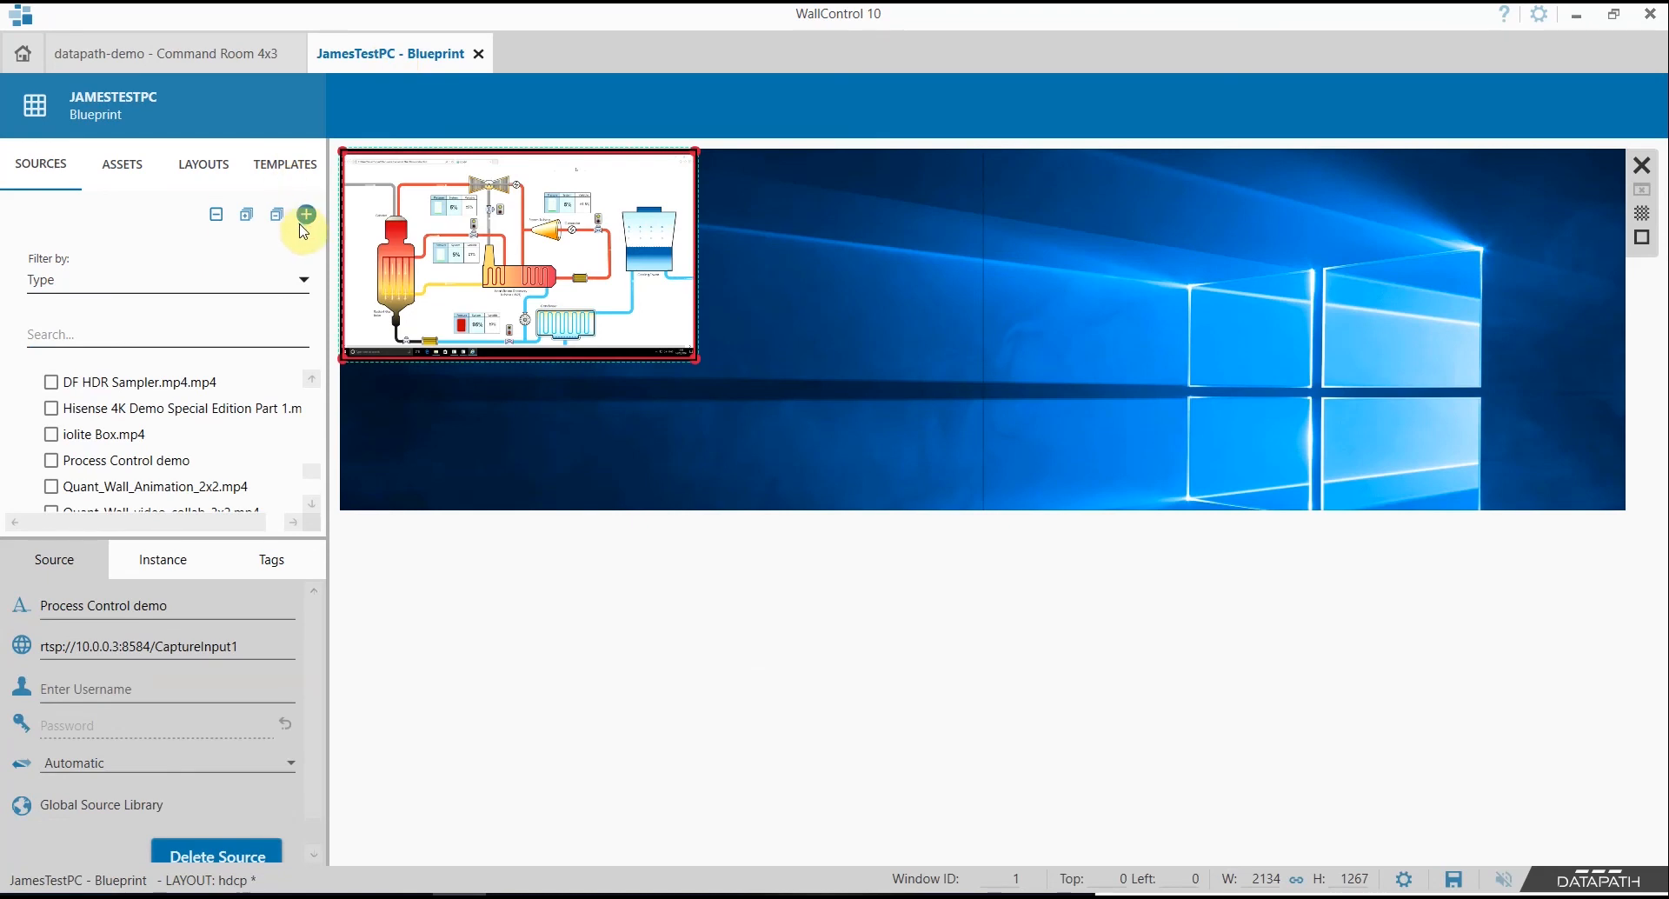
left_click(305, 214)
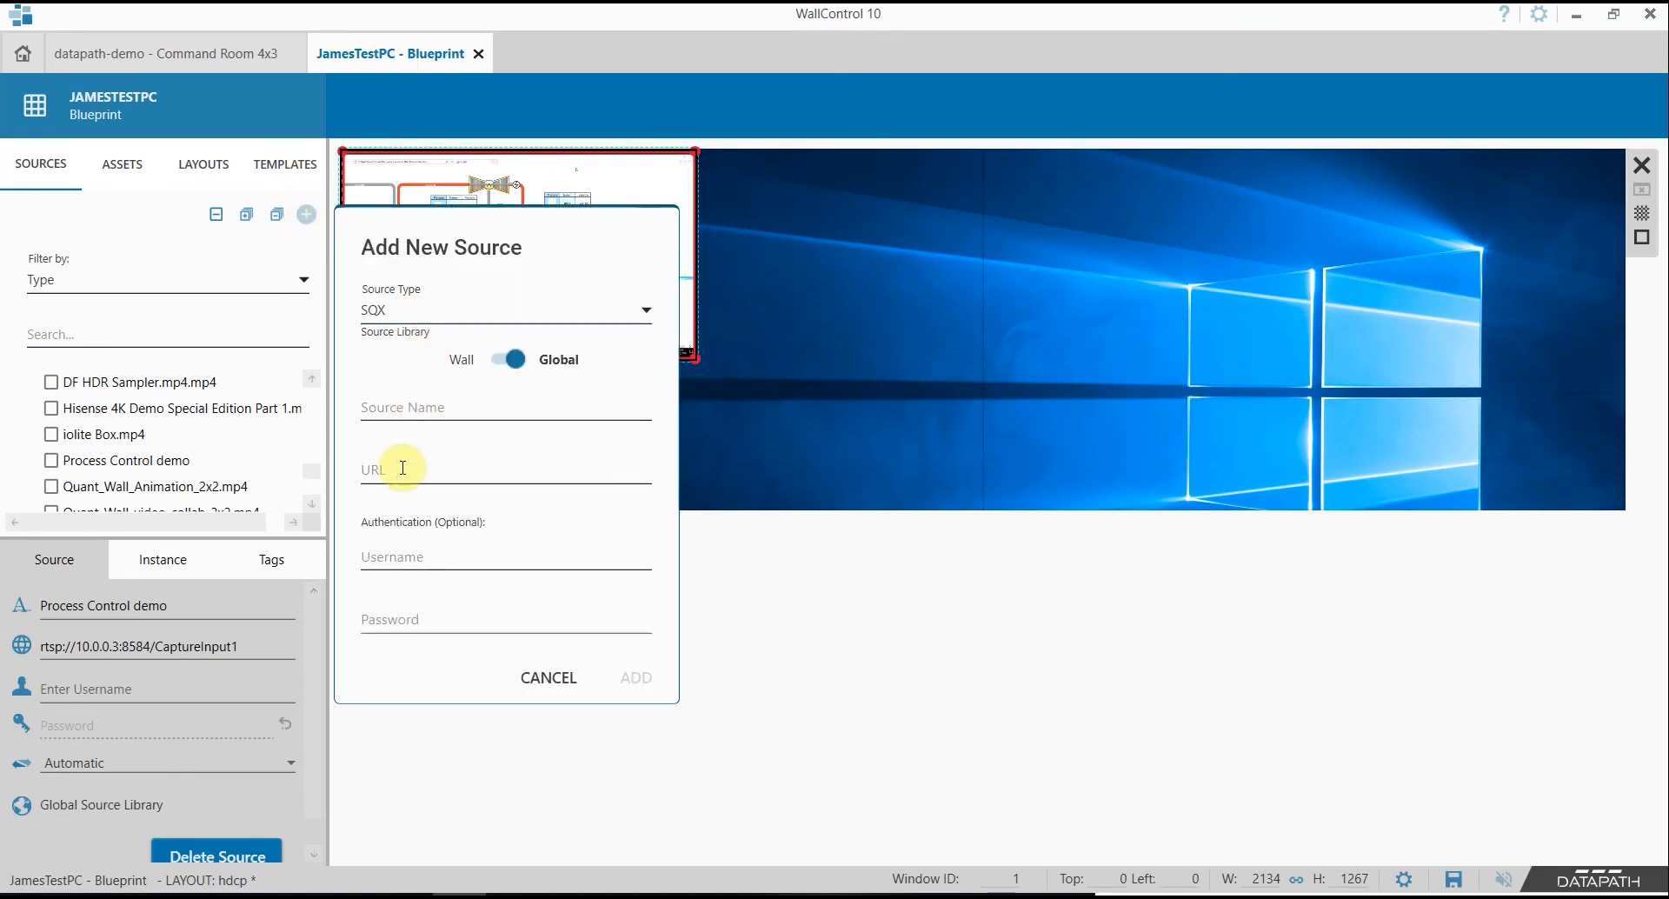
left_click(506, 406)
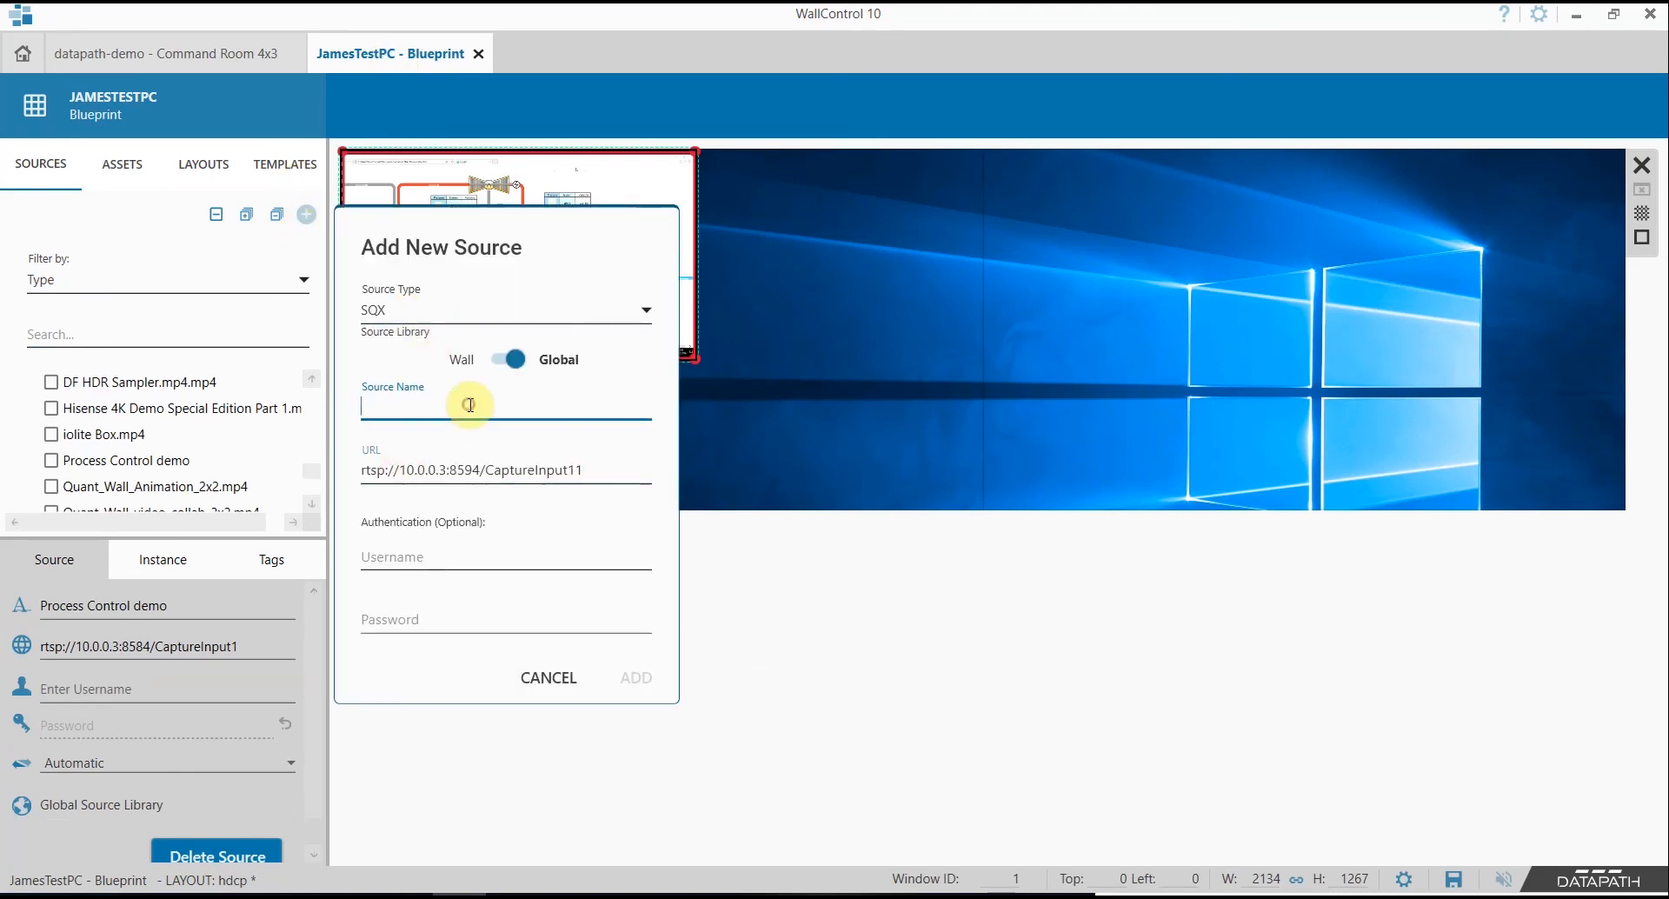
type("VMS")
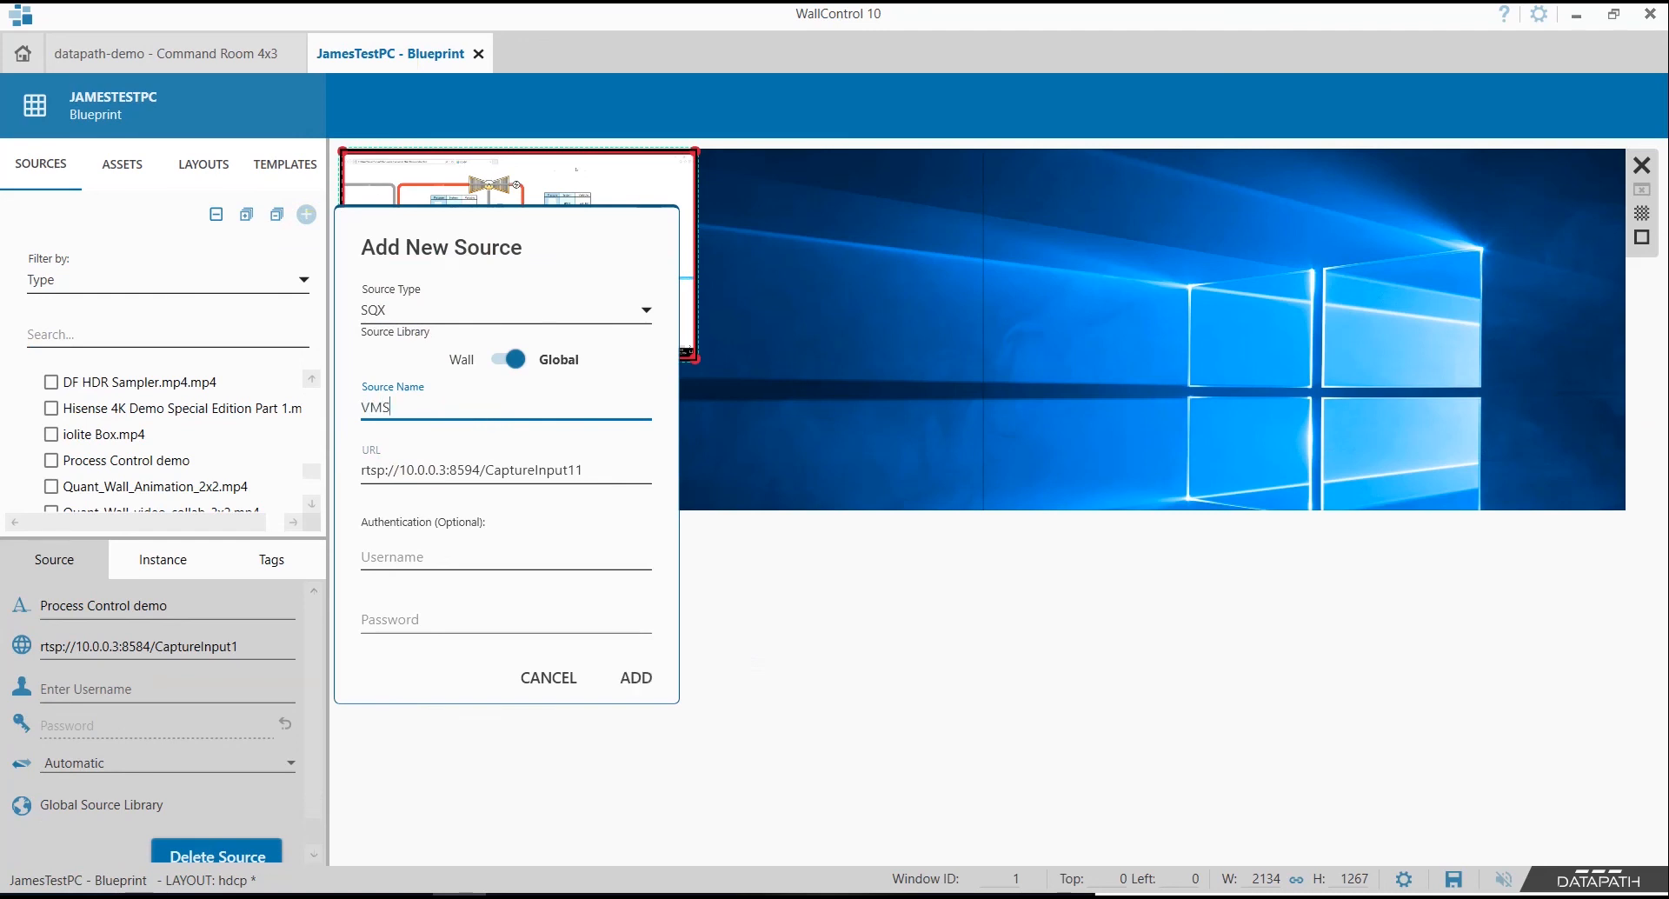
type("Server")
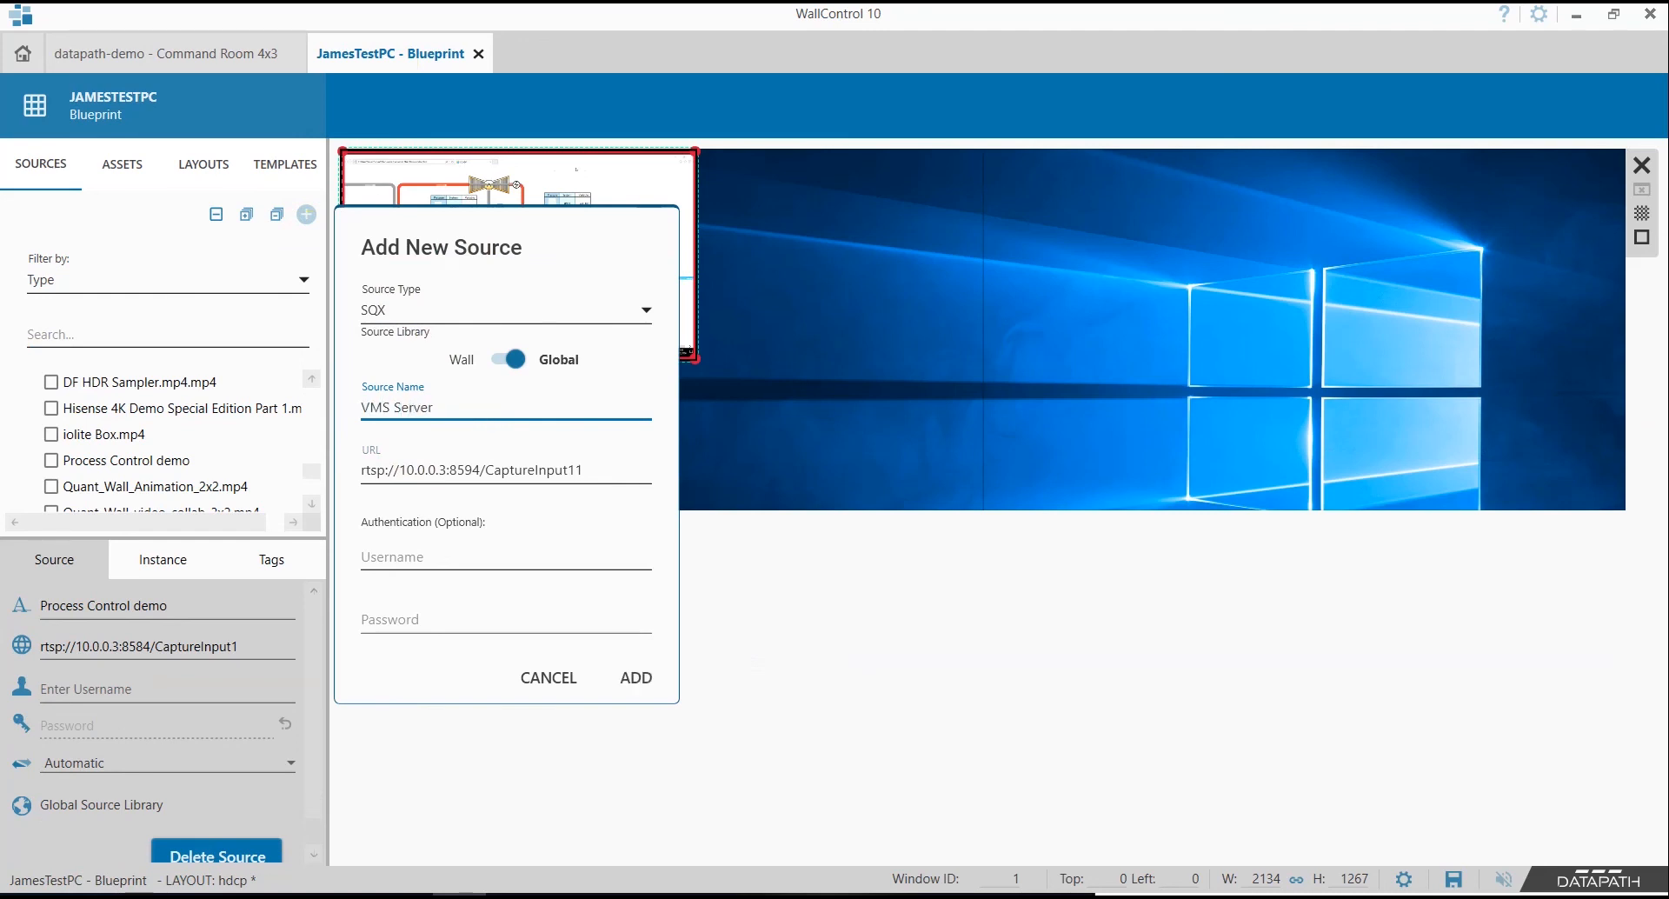
left_click(636, 678)
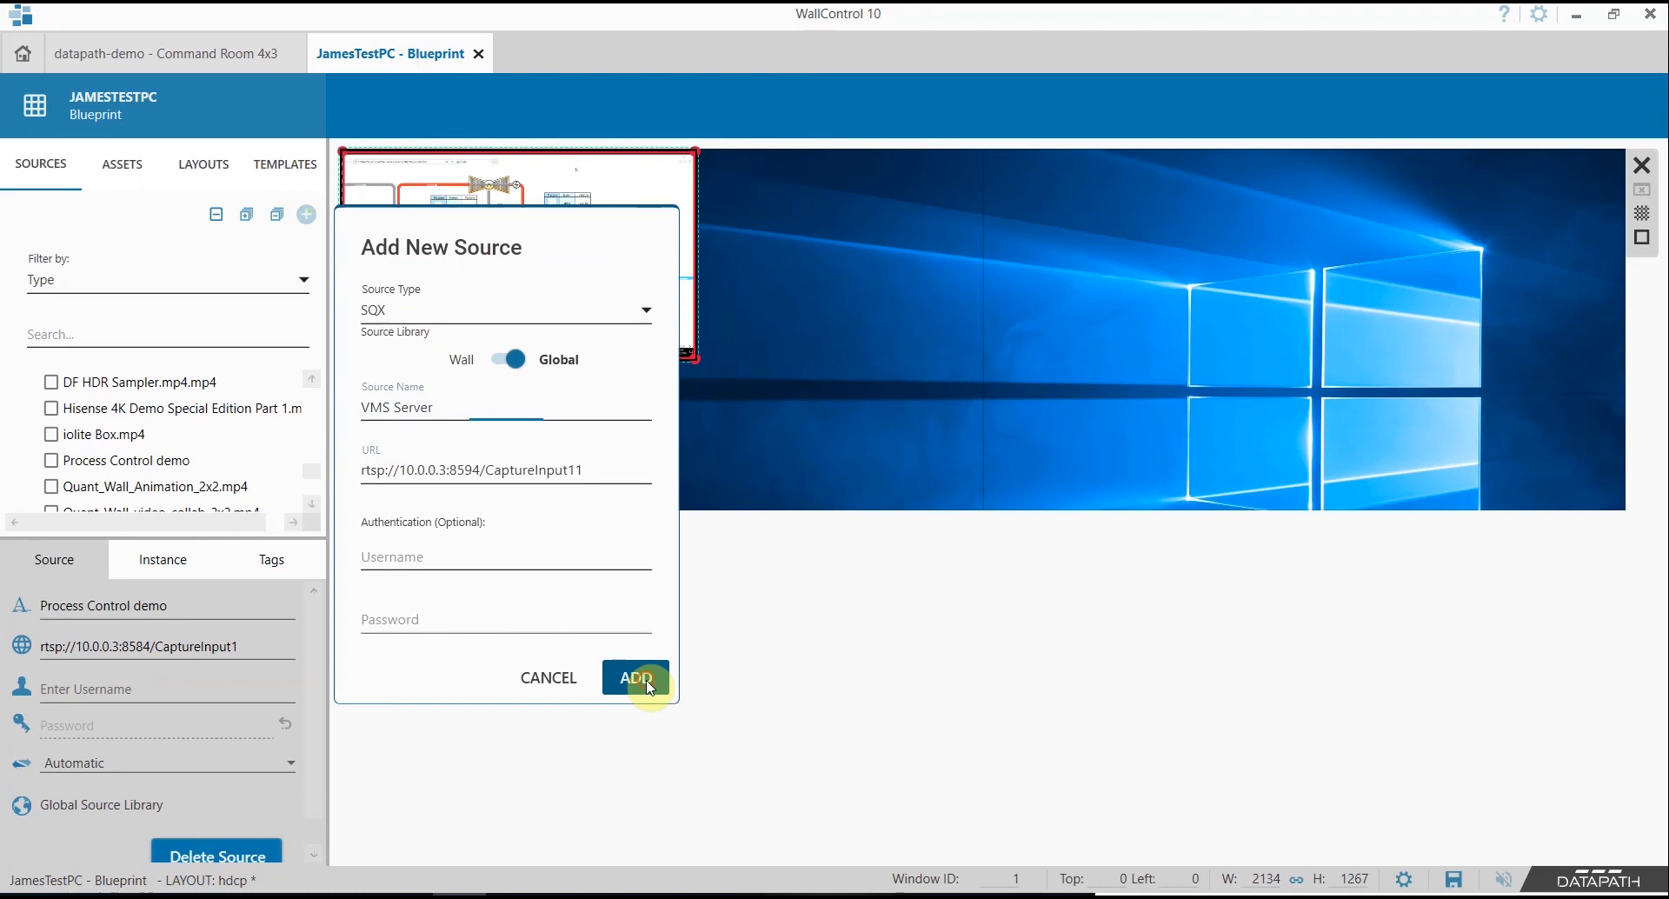
left_click(635, 677)
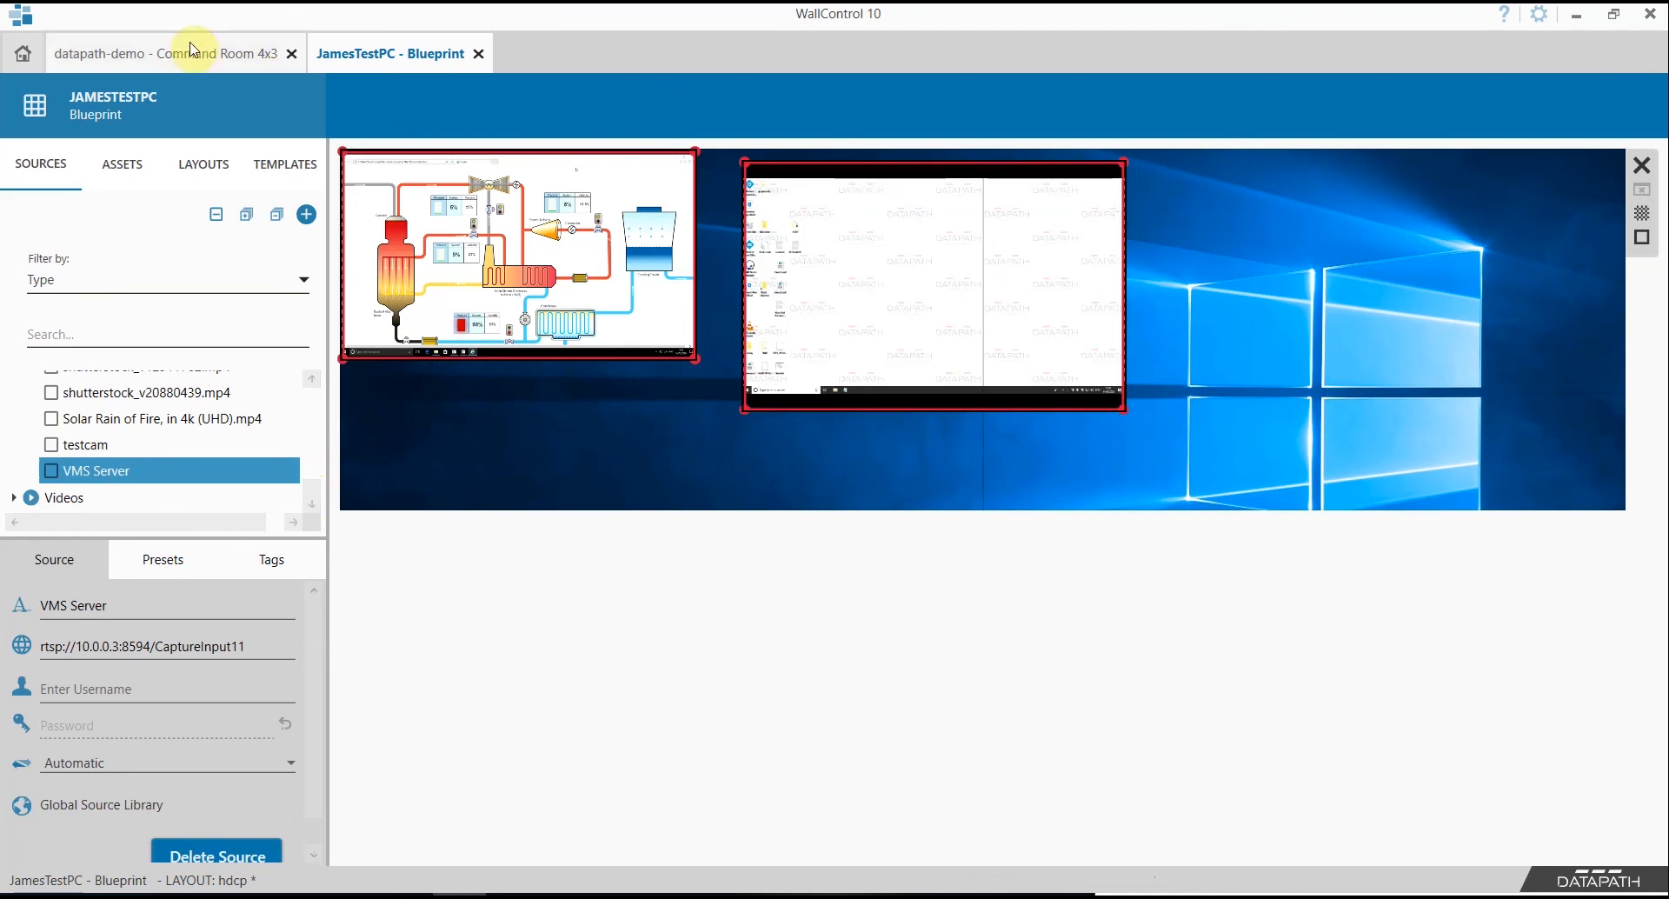
Switch back to the Command Room 4x3 wall
left_click(159, 53)
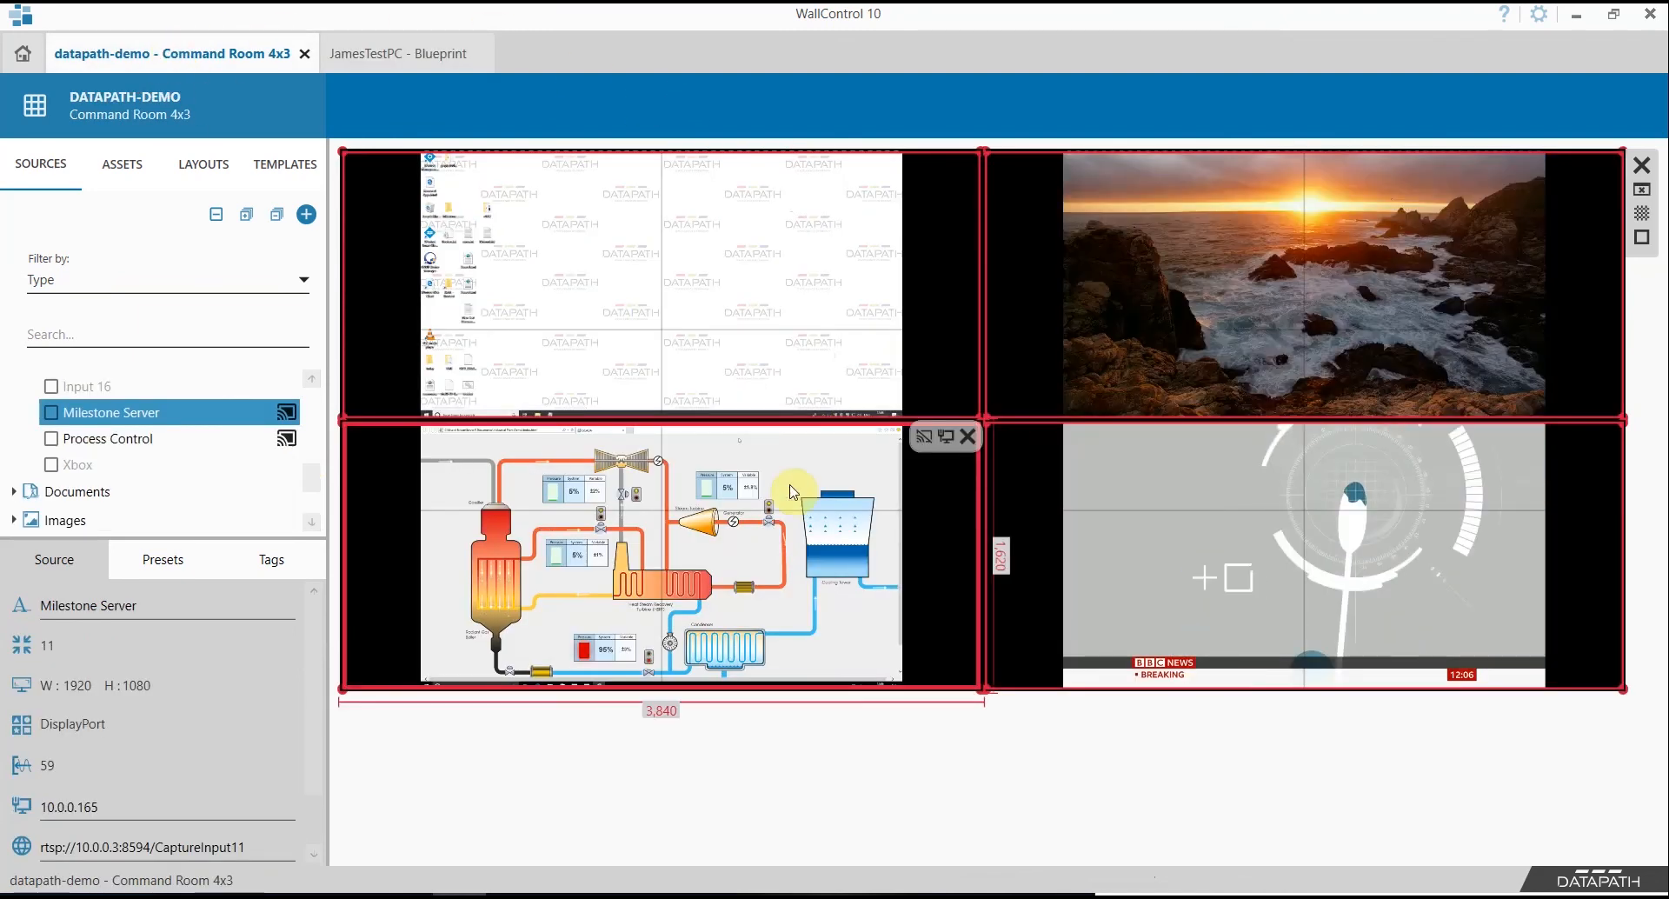